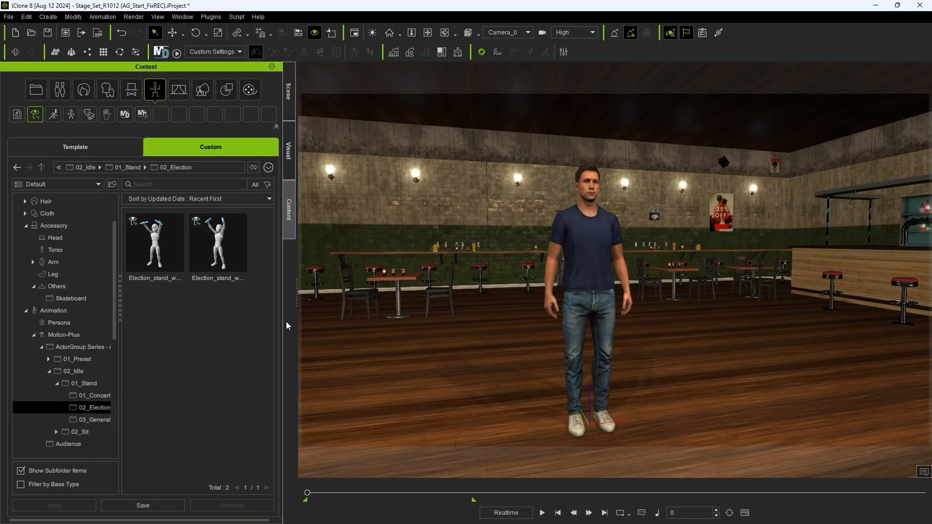
Step: Apply the Election_stand motion and pick the right-hand baton from Accessory > Others
{"action": "left_click_drag", "start_coordinate": [154, 243], "coordinate": [425, 303]}
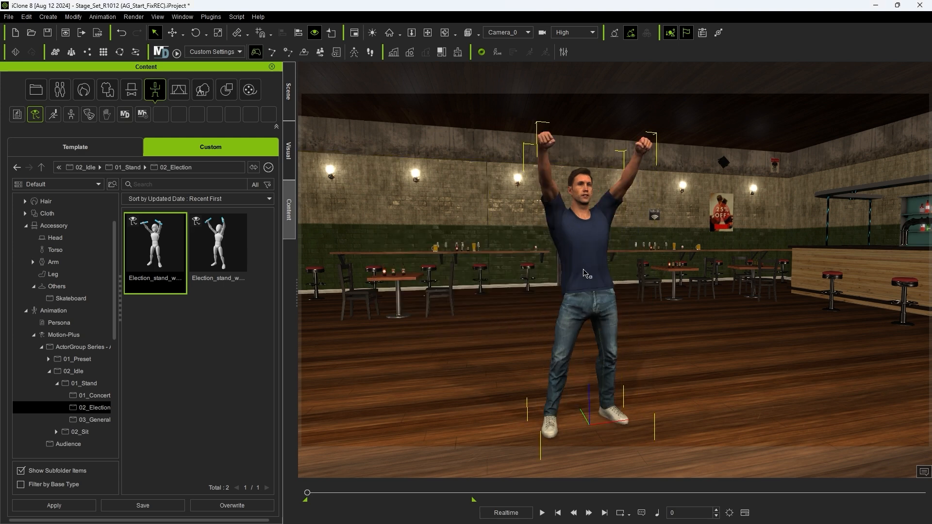
{"action": "left_click", "coordinate": [545, 513]}
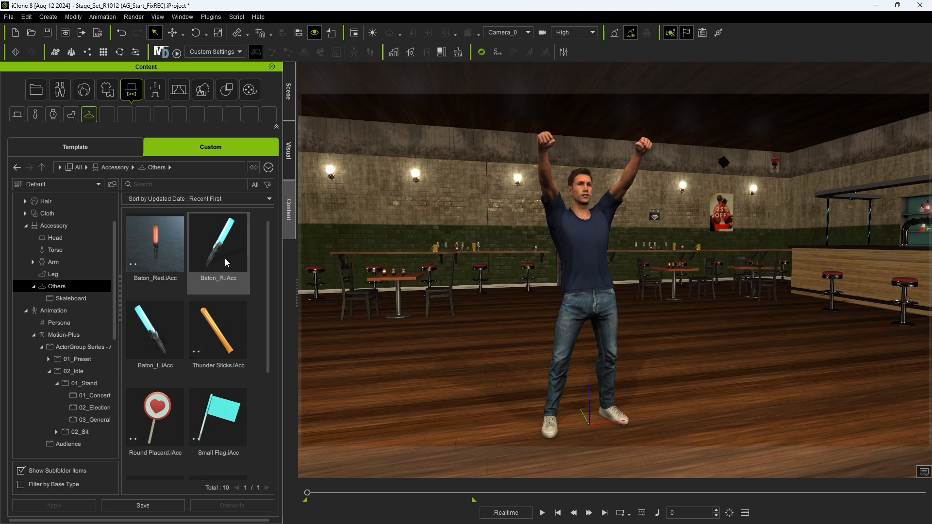
{"action": "left_click", "coordinate": [155, 330]}
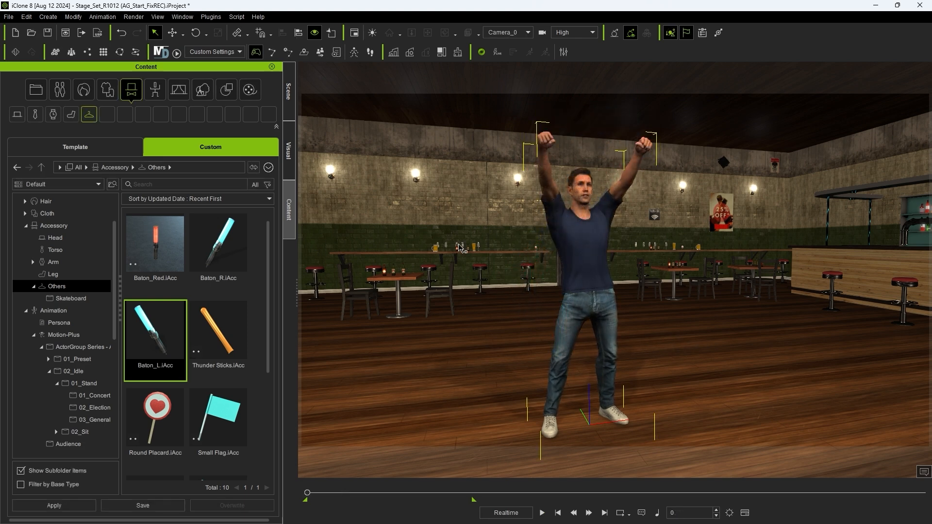
Step: Apply the saved Election Stand motion from MyMotions so the actor cheers with glow-stick batons
{"action": "left_click", "coordinate": [218, 244]}
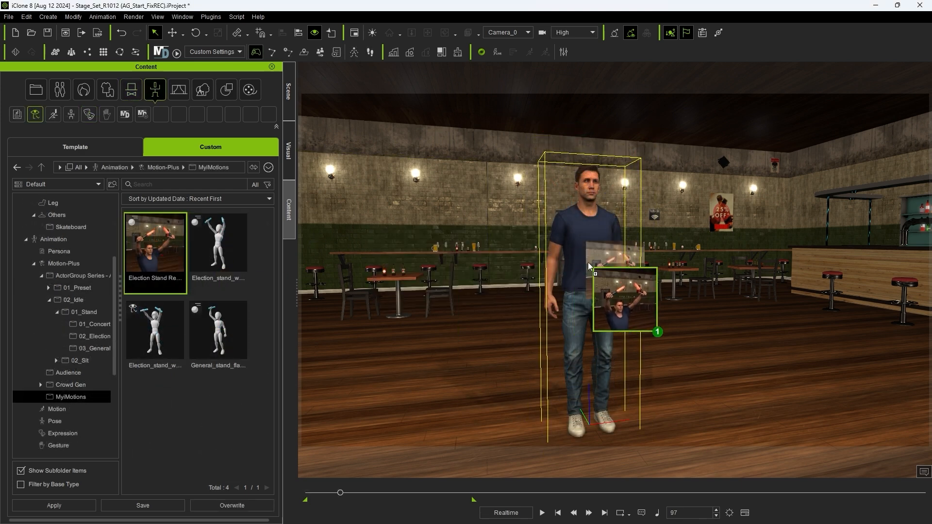
{"action": "left_click", "coordinate": [545, 513]}
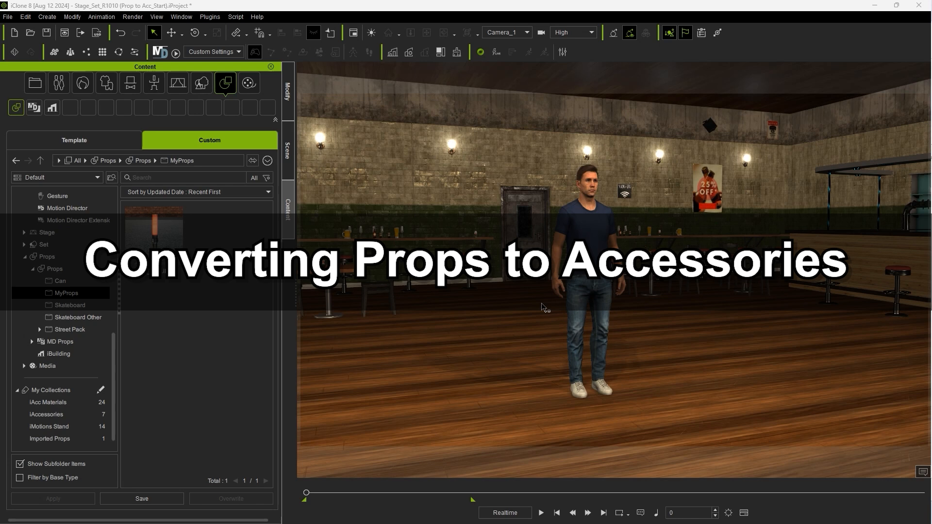
Step: Add the Baton_Red prop, convert it to an accessory and zero out its transform
{"action": "left_click", "coordinate": [154, 228]}
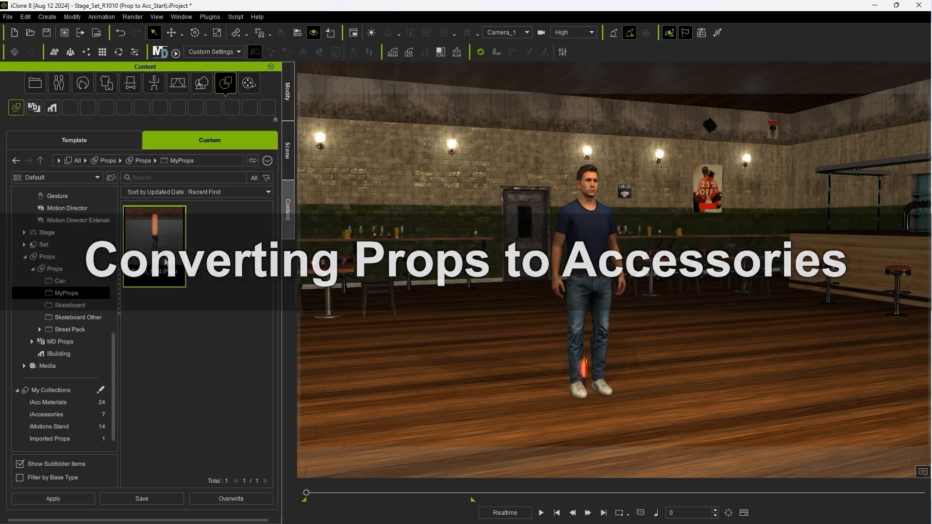
{"action": "right_click", "coordinate": [583, 369]}
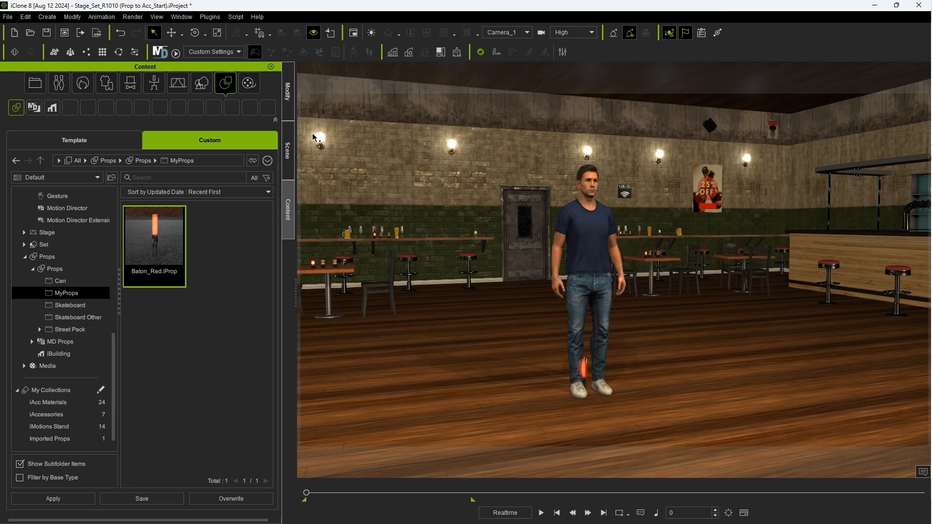
{"action": "left_click", "coordinate": [287, 93]}
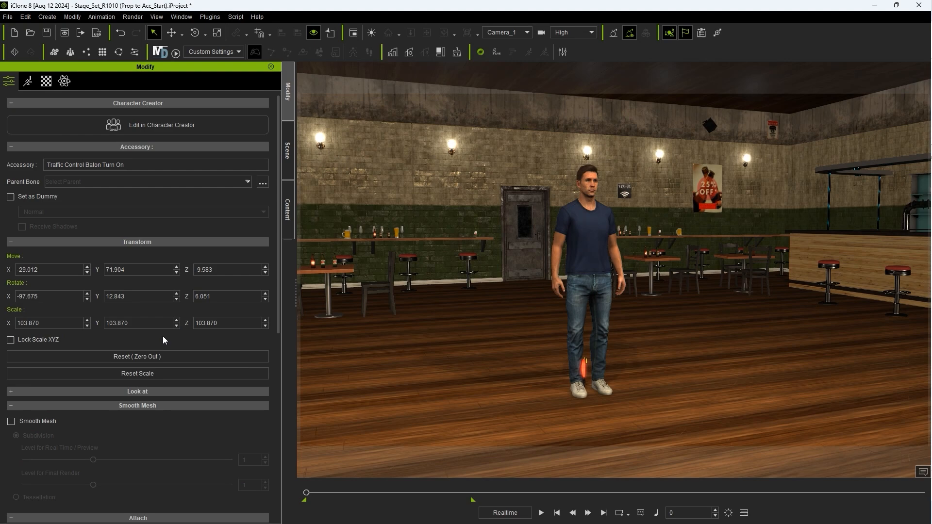
{"action": "left_click", "coordinate": [138, 357]}
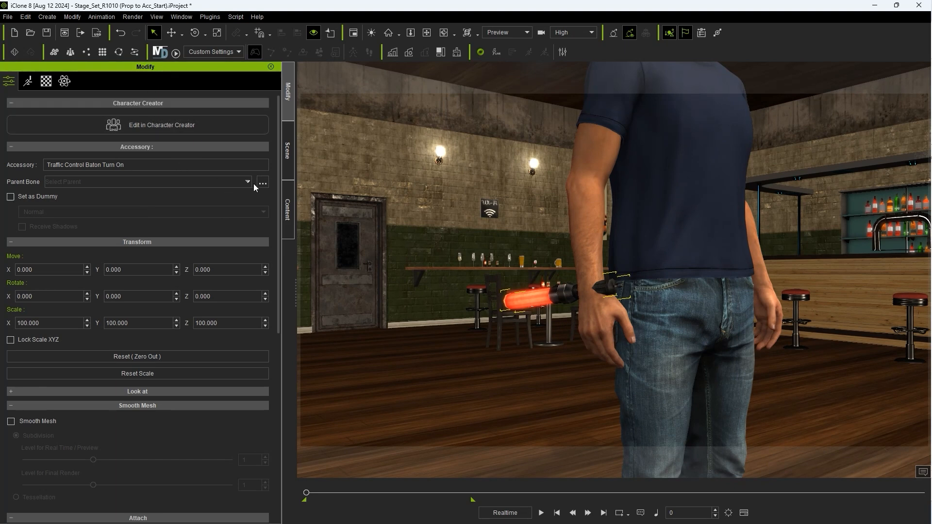
Step: Add CC_Base_L_Hand as an alternative parent bone for the right-hand baton and apply
{"action": "left_click", "coordinate": [262, 181]}
{"action": "type", "text": "Hand"}
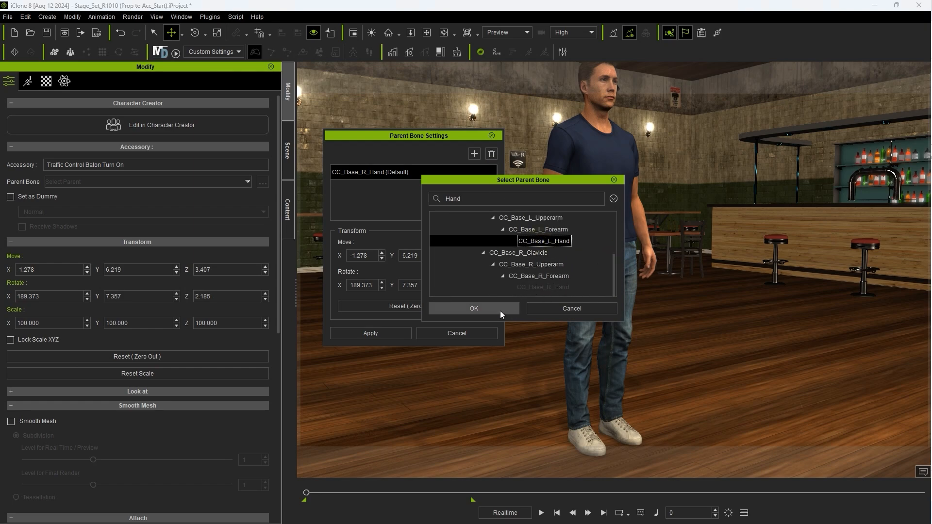
{"action": "left_click", "coordinate": [474, 309]}
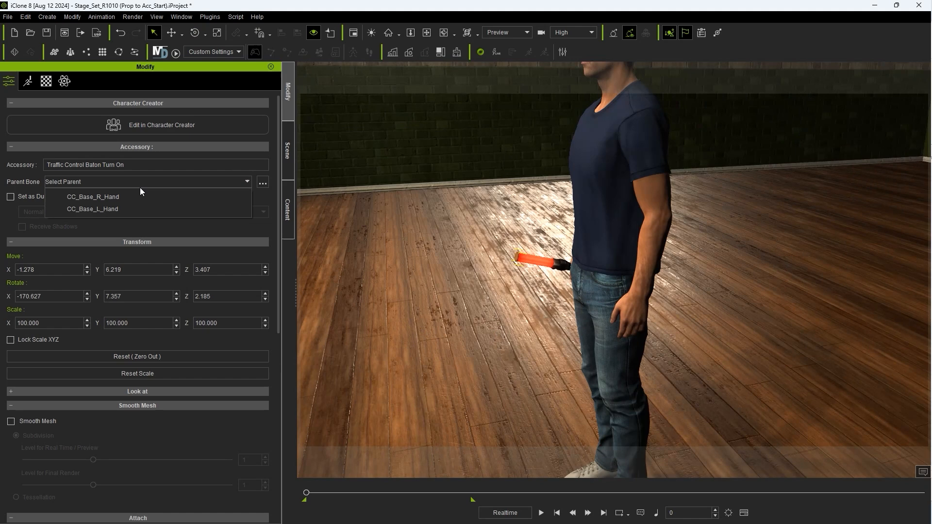
{"action": "left_click", "coordinate": [92, 209]}
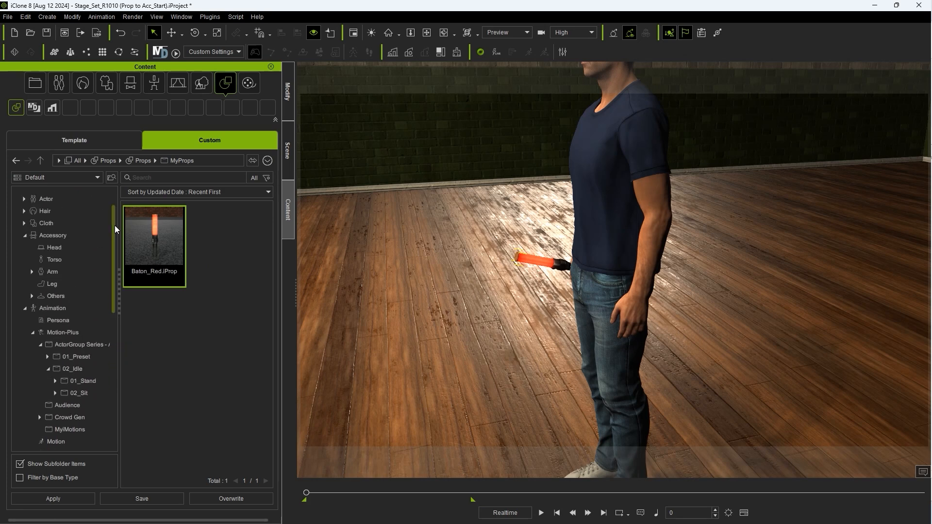
Step: Save the baton as a custom Baton_Red accessory in Others with Baton_Red.png as thumbnail
{"action": "left_click", "coordinate": [55, 296]}
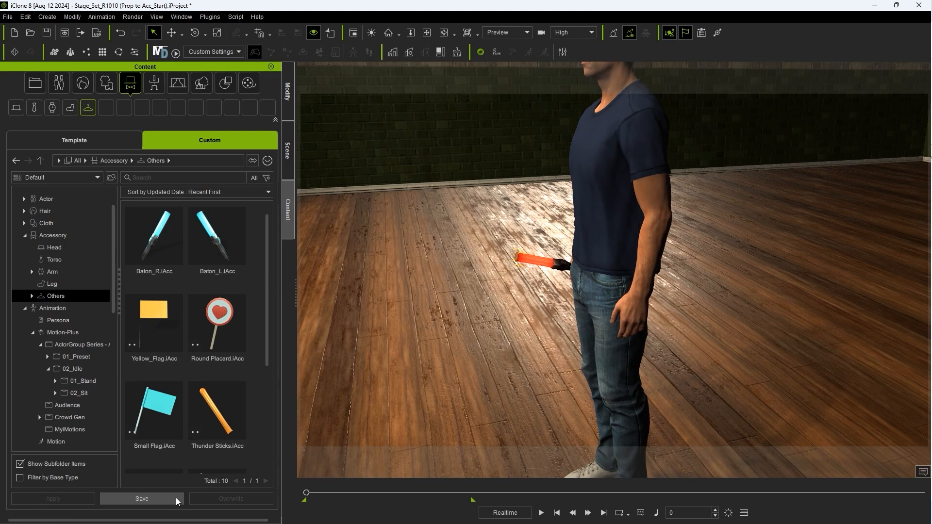
{"action": "left_click", "coordinate": [142, 498]}
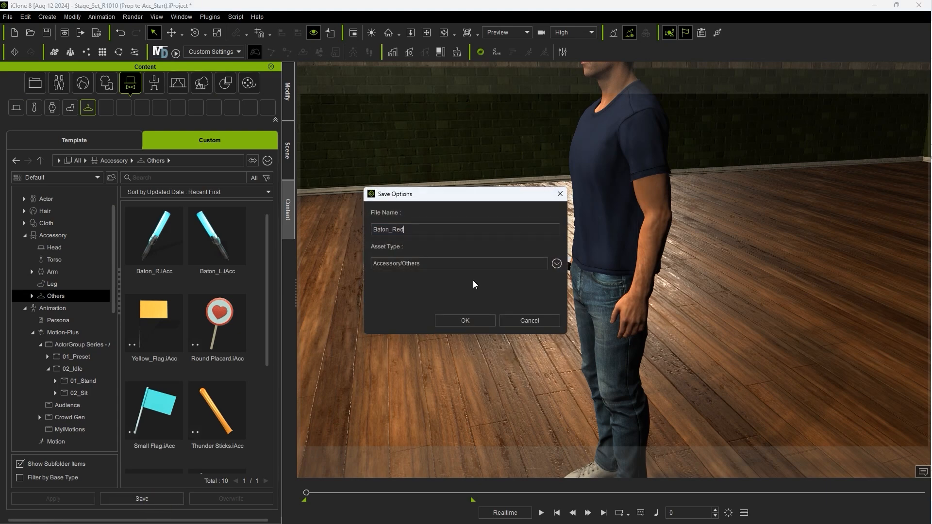
{"action": "left_click", "coordinate": [465, 320]}
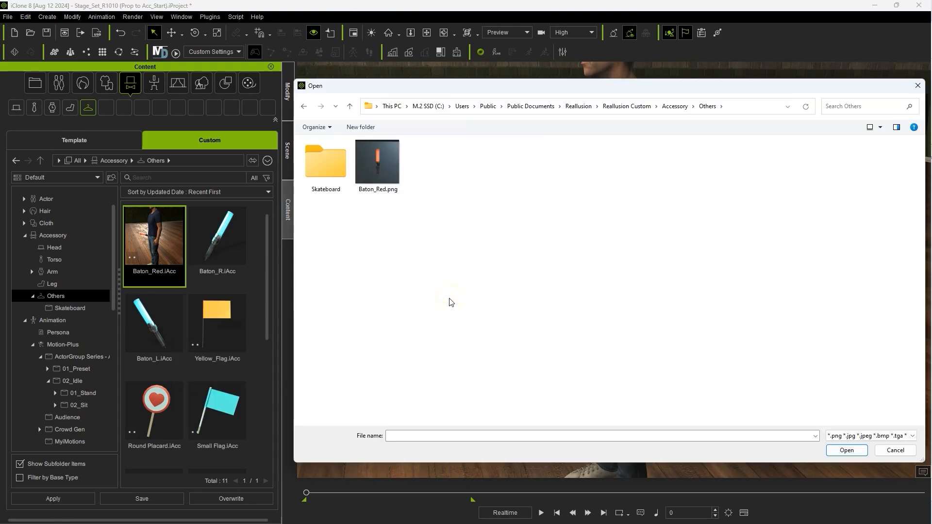
{"action": "left_click", "coordinate": [895, 450]}
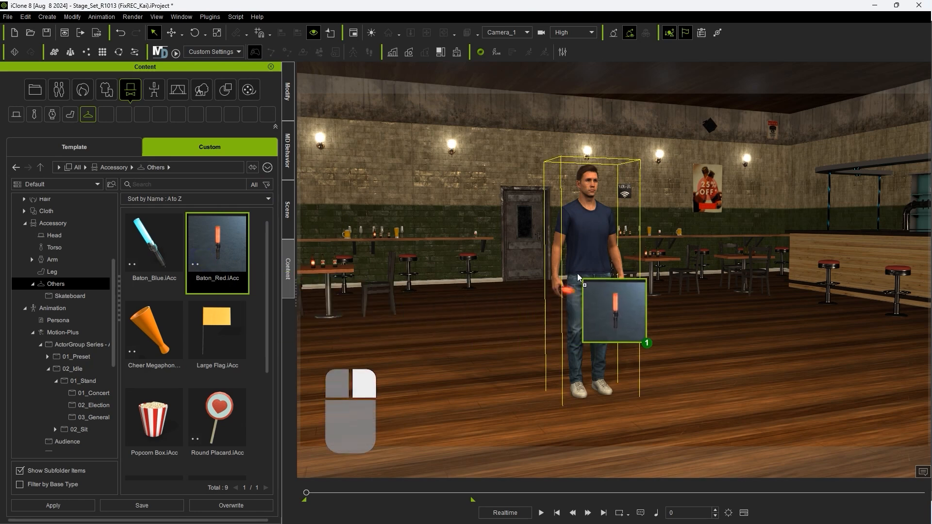
Step: Attach the Baton_Red accessory to the actor's CC_Base_L_Hand so he holds two batons
{"action": "left_click", "coordinate": [517, 258]}
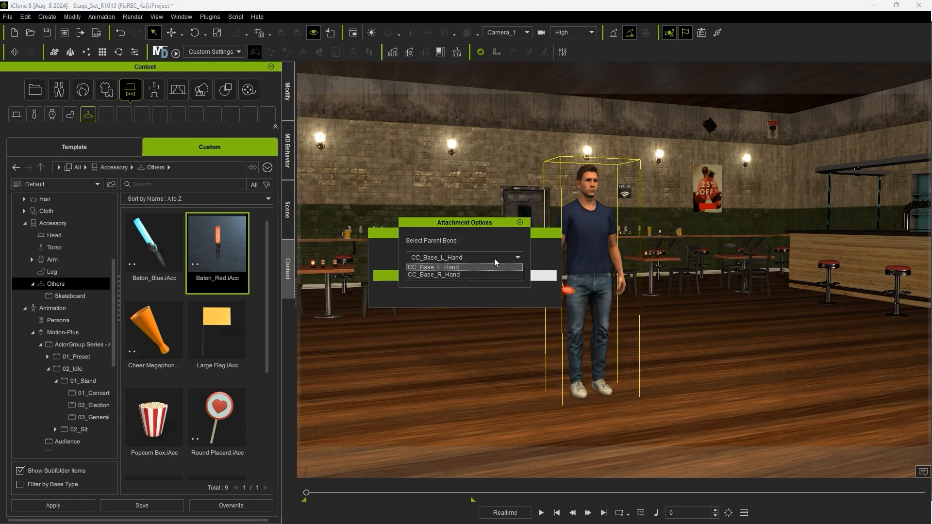
{"action": "mouse_move", "coordinate": [460, 272]}
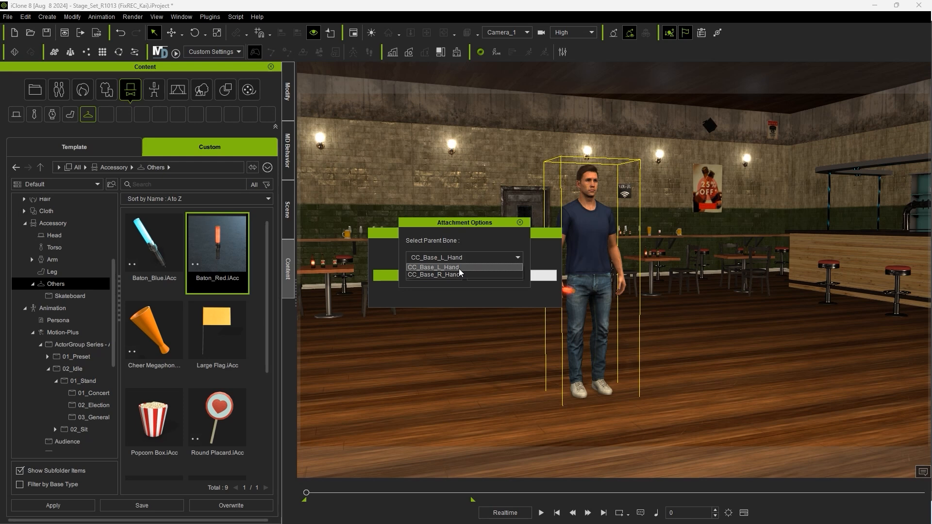
{"action": "left_click", "coordinate": [435, 276]}
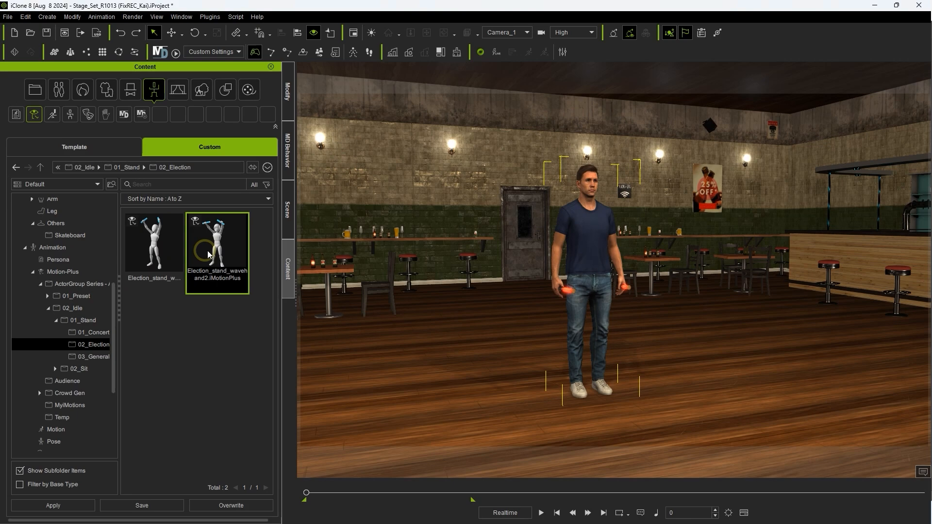
Step: Apply Election_stand_wavehand2 and save the motion as Election_Stand
{"action": "double_click", "coordinate": [217, 243]}
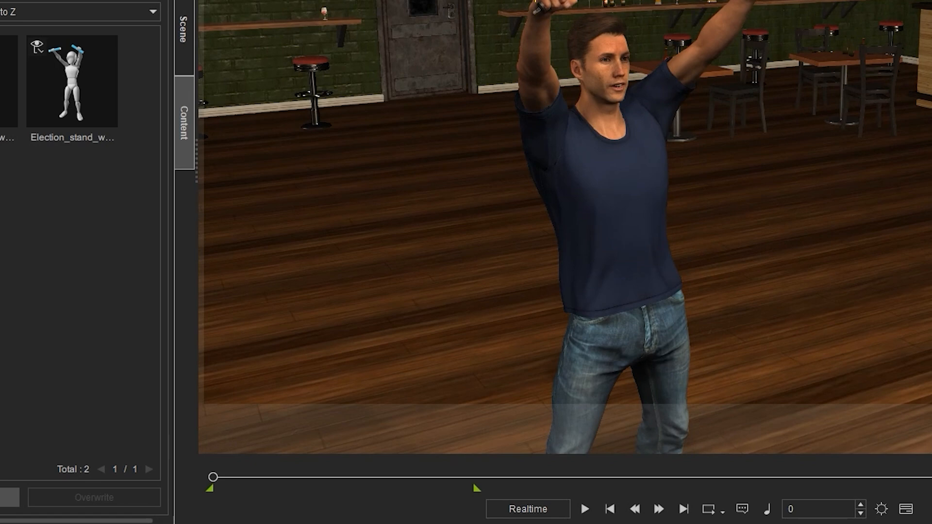
{"action": "left_click", "coordinate": [142, 505]}
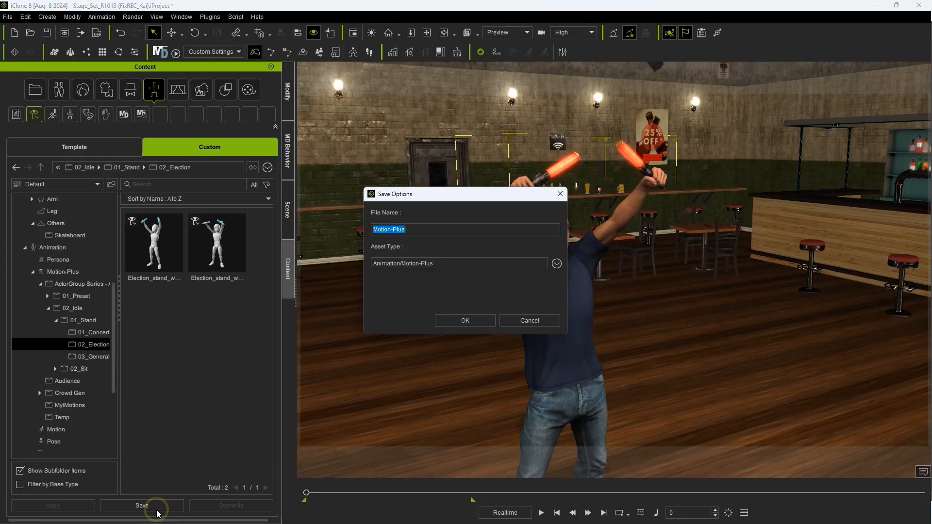
{"action": "type", "text": "Election_Stand"}
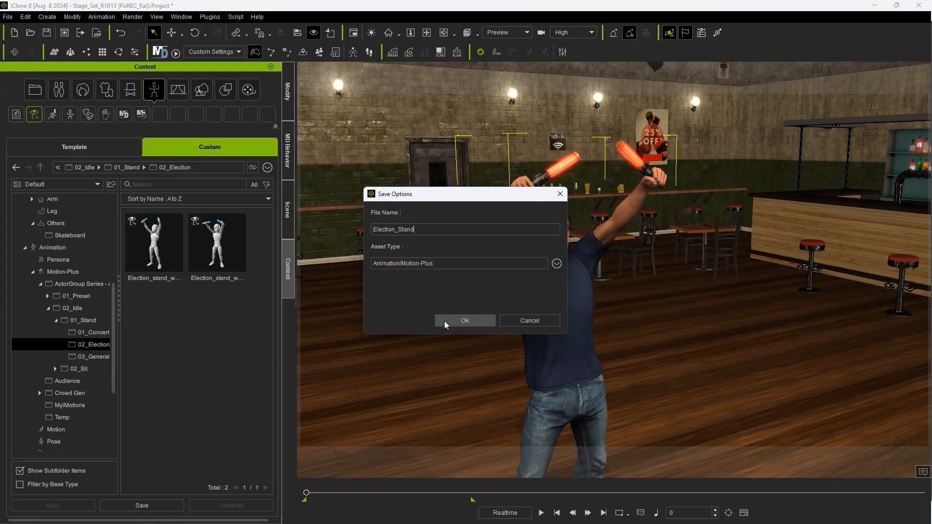
{"action": "left_click", "coordinate": [465, 321]}
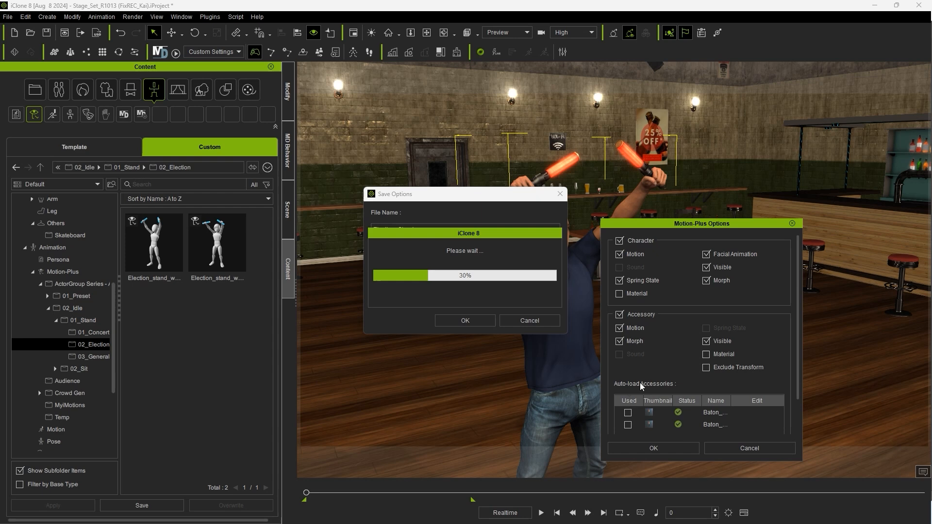
Step: Bundle both batons as auto-load accessories in the Election_Stand MotionPlus
{"action": "left_click", "coordinate": [627, 412]}
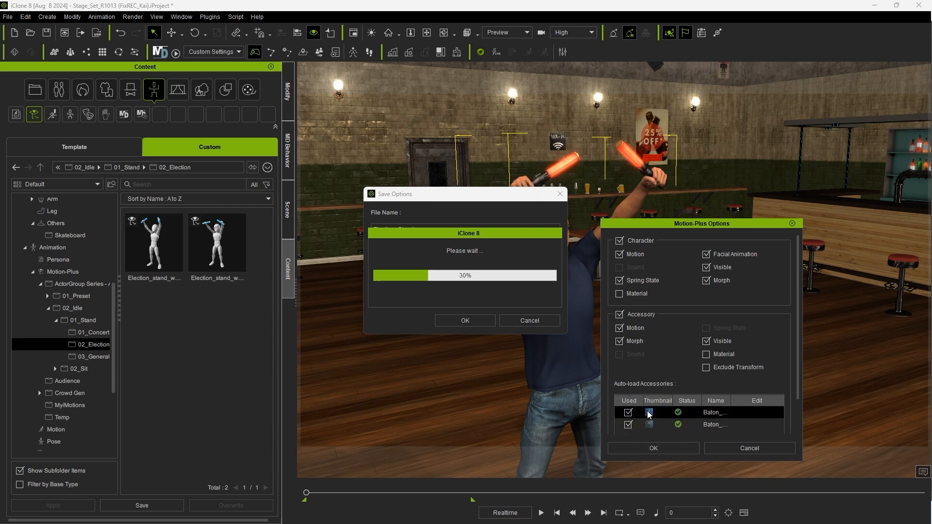
{"action": "mouse_move", "coordinate": [649, 413]}
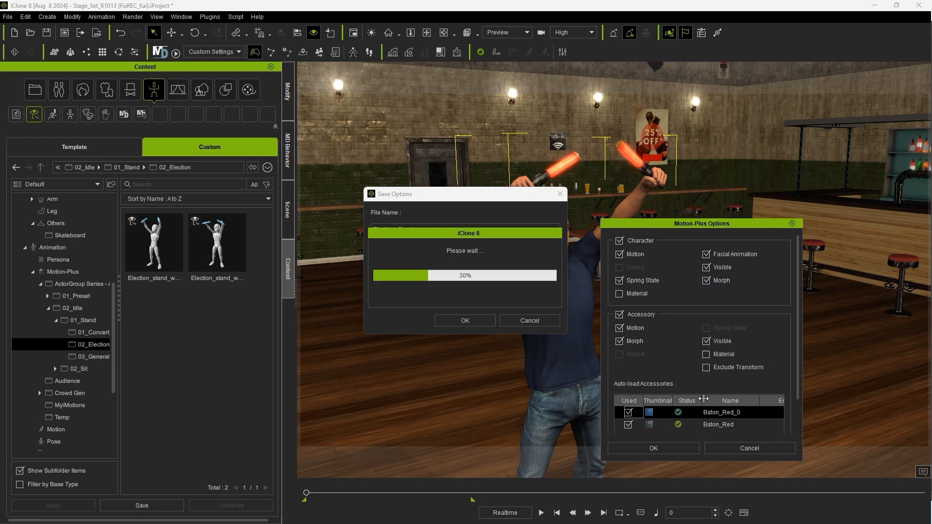
{"action": "left_click", "coordinate": [653, 448]}
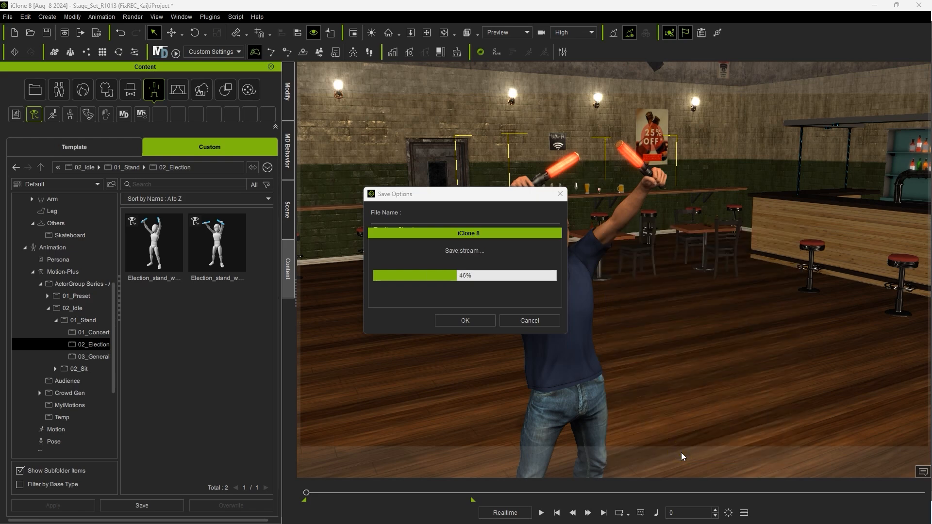
{"action": "left_click", "coordinate": [465, 320]}
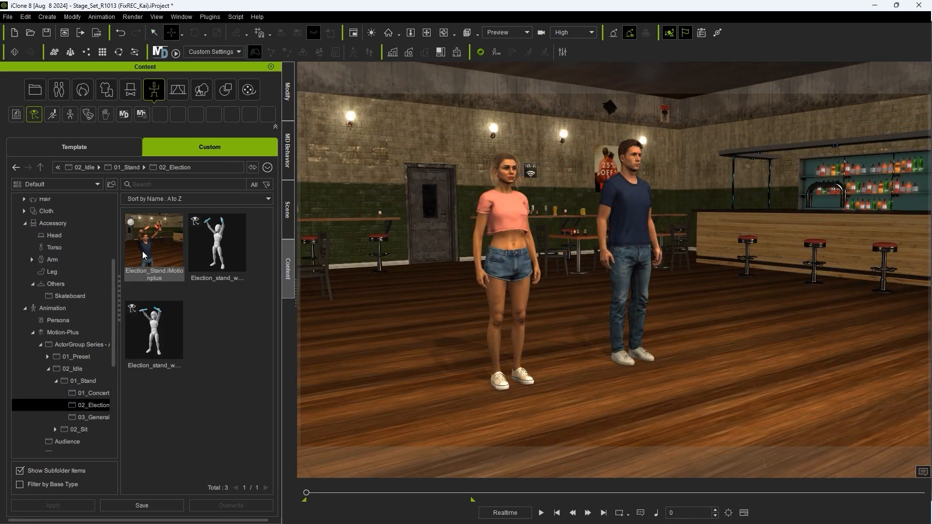
Step: Apply the Election_Stand motion to the woman so both actors wave red batons
{"action": "double_click", "coordinate": [154, 240]}
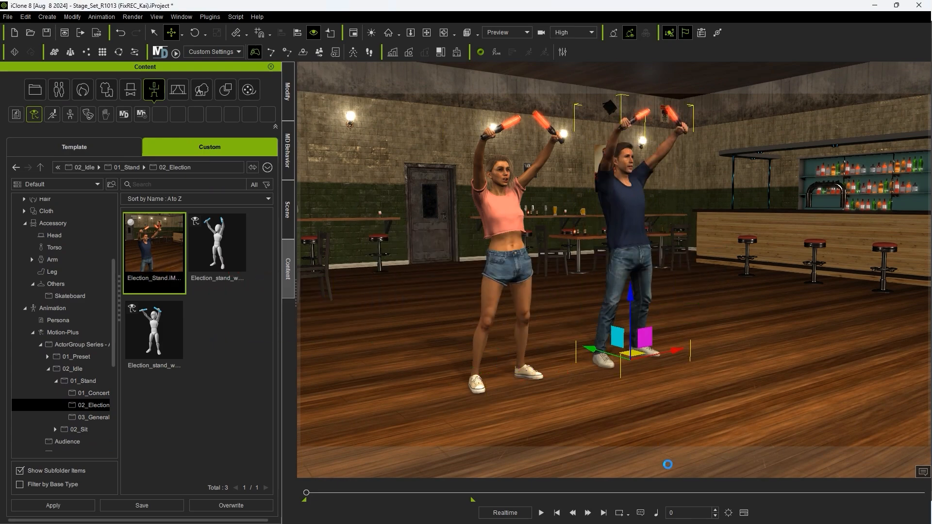
{"action": "left_click", "coordinate": [542, 513]}
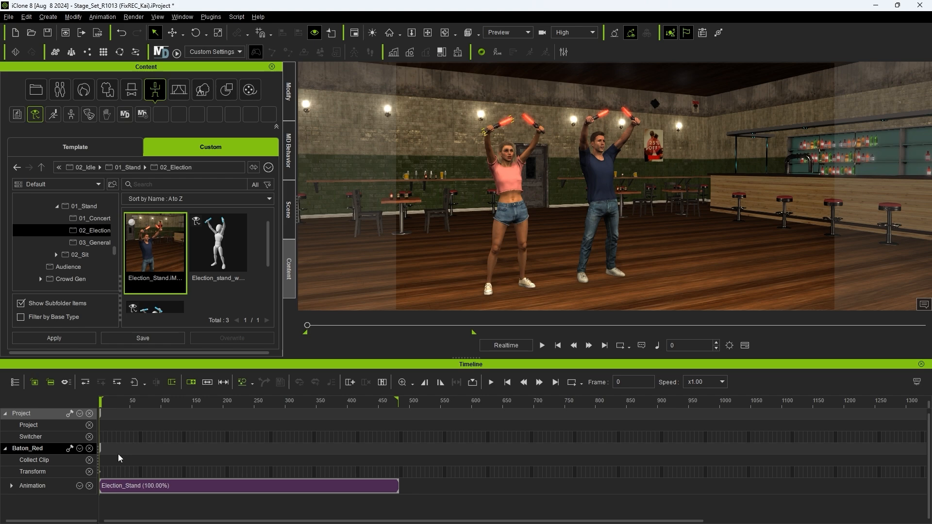
{"action": "left_click", "coordinate": [542, 345]}
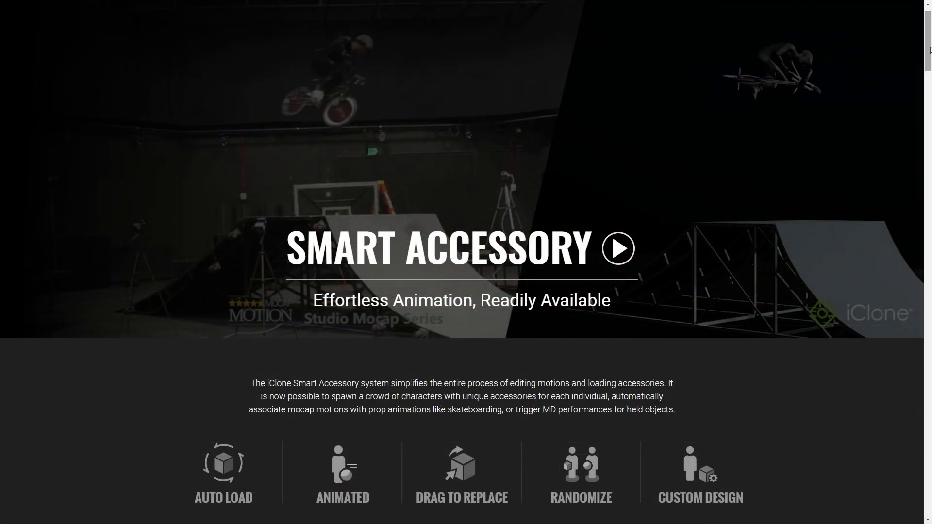
{"action": "scroll", "scroll_direction": "down", "scroll_amount": 3}
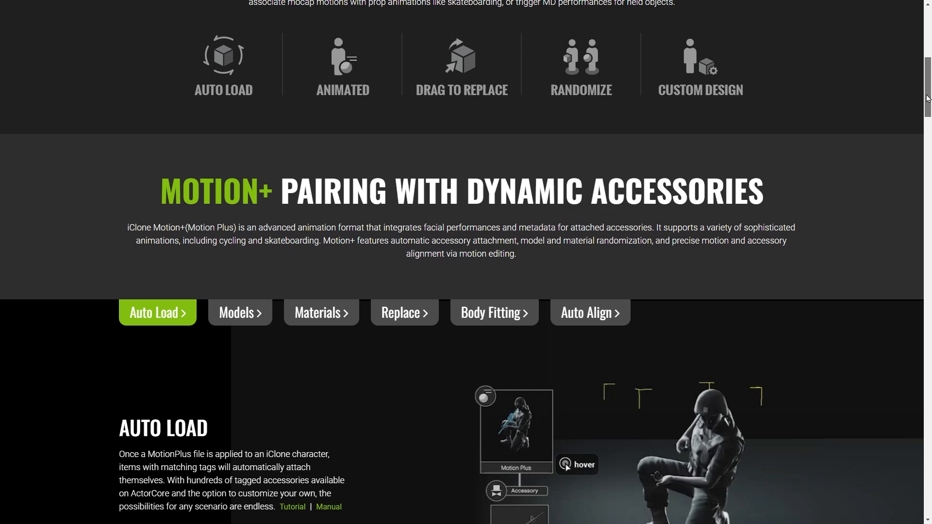
{"action": "scroll", "scroll_direction": "down", "scroll_amount": 3}
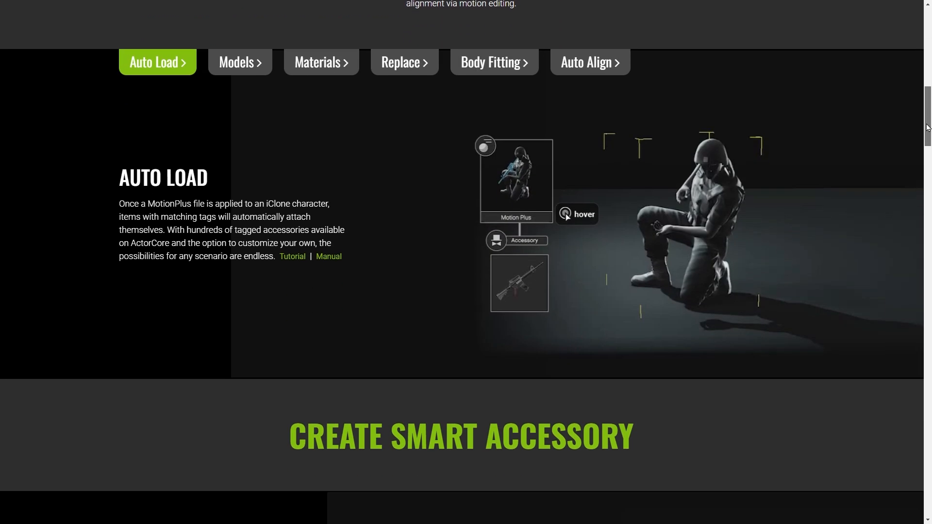
{"action": "scroll", "scroll_direction": "down", "scroll_amount": 3}
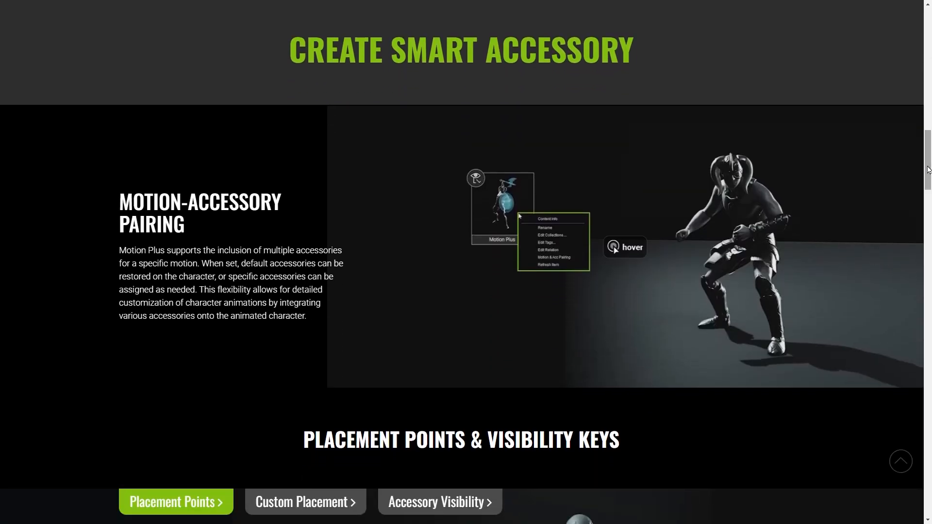
{"action": "scroll", "scroll_direction": "down", "scroll_amount": 3}
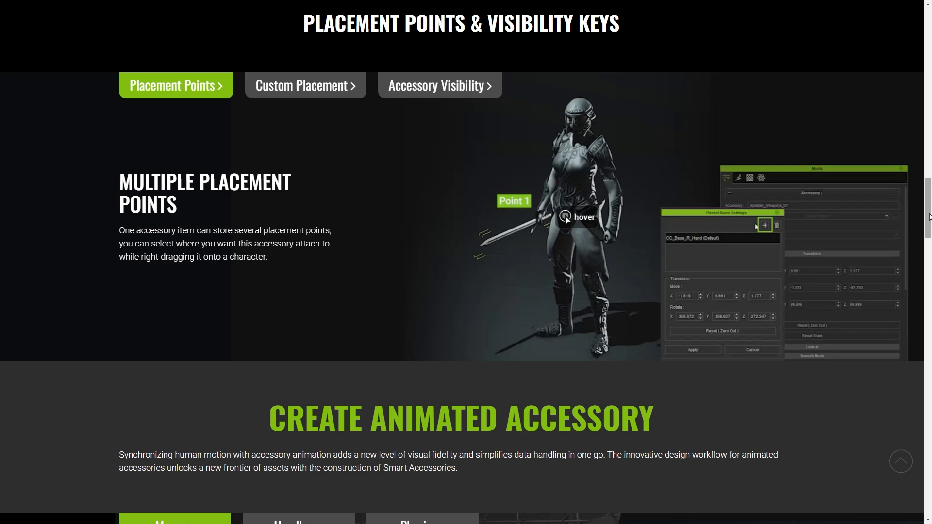
{"action": "scroll", "scroll_direction": "down", "scroll_amount": 3}
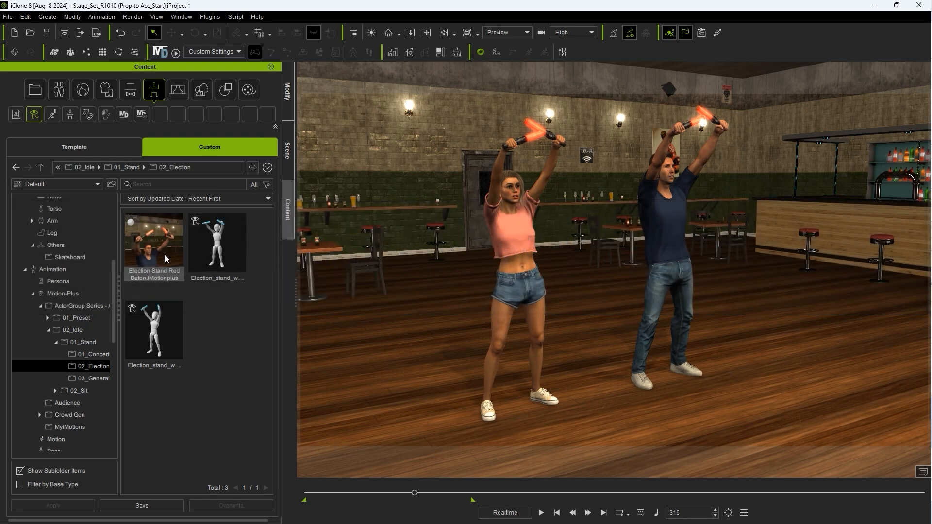
Step: Pair the Election Stand Red Baton motion with the Round Placard accessory
{"action": "right_click", "coordinate": [153, 243]}
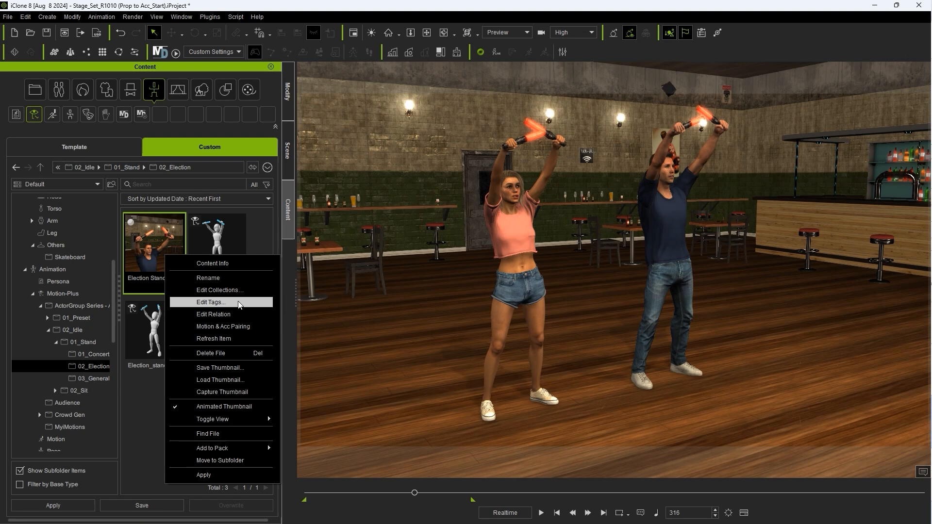
{"action": "left_click", "coordinate": [222, 326]}
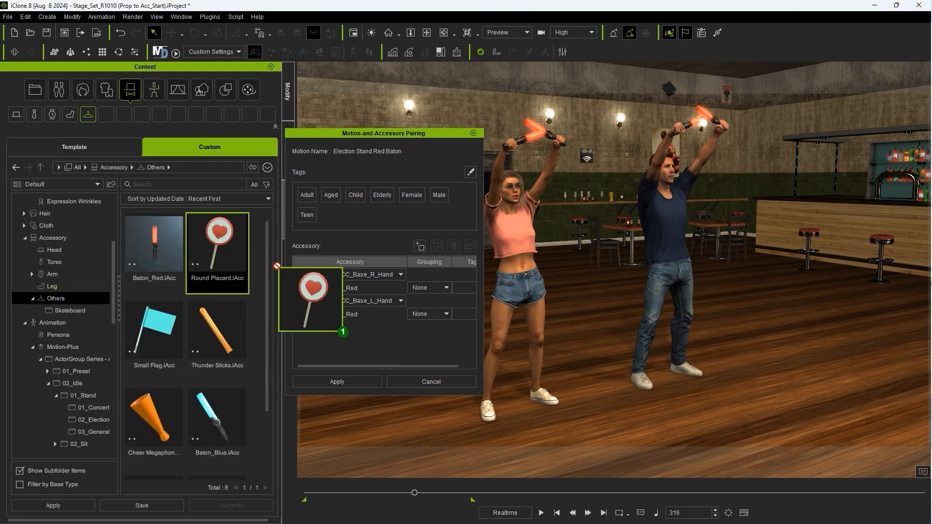
{"action": "left_click_drag", "start_coordinate": [309, 300], "coordinate": [353, 274]}
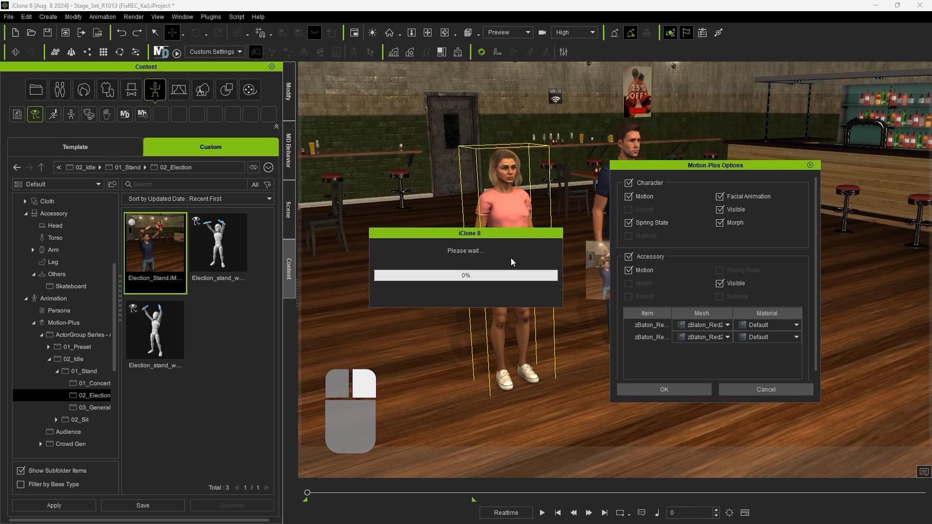
Step: Apply the motion to the woman with both held meshes set to Round Placard
{"action": "left_click", "coordinate": [726, 324]}
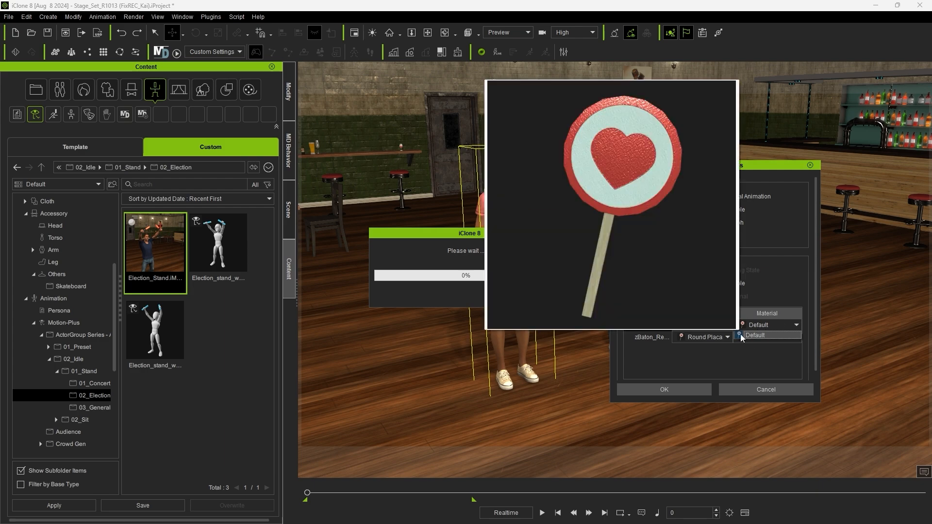
{"action": "left_click", "coordinate": [664, 389]}
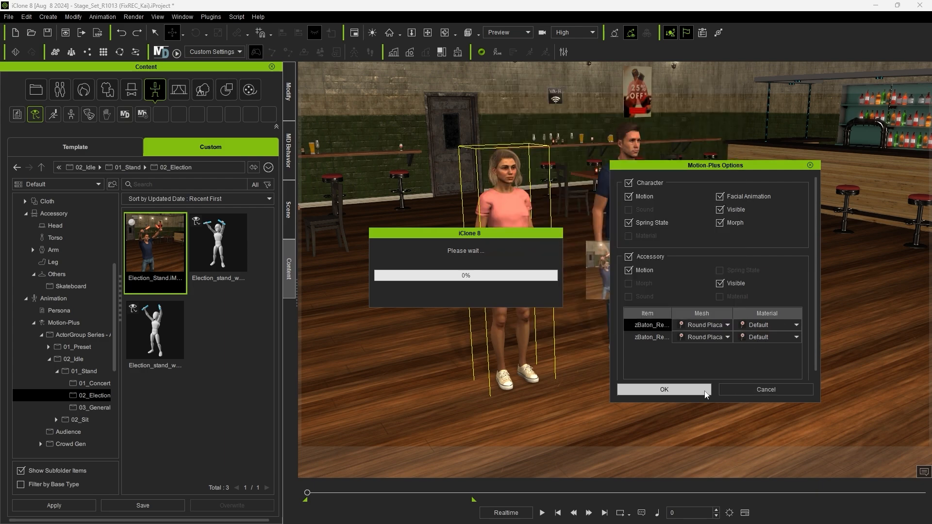
{"action": "left_click", "coordinate": [664, 389]}
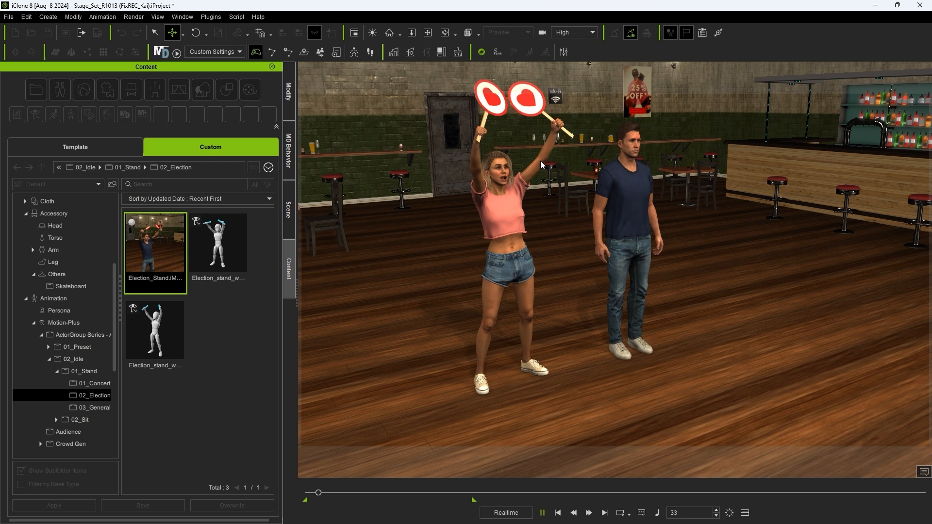
Step: Inspect the Round Placard's content info and locate its colour materials under Material Plus
{"action": "left_click", "coordinate": [131, 89]}
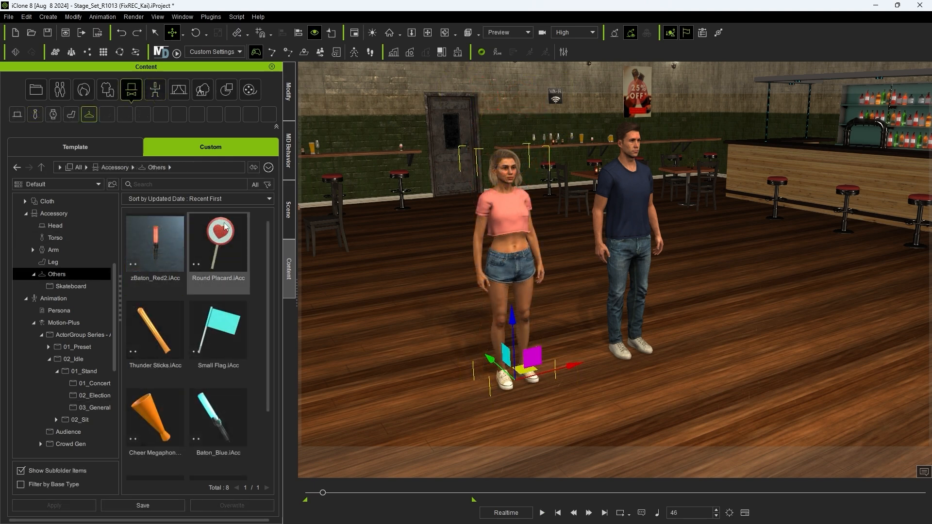
{"action": "mouse_move", "coordinate": [234, 241]}
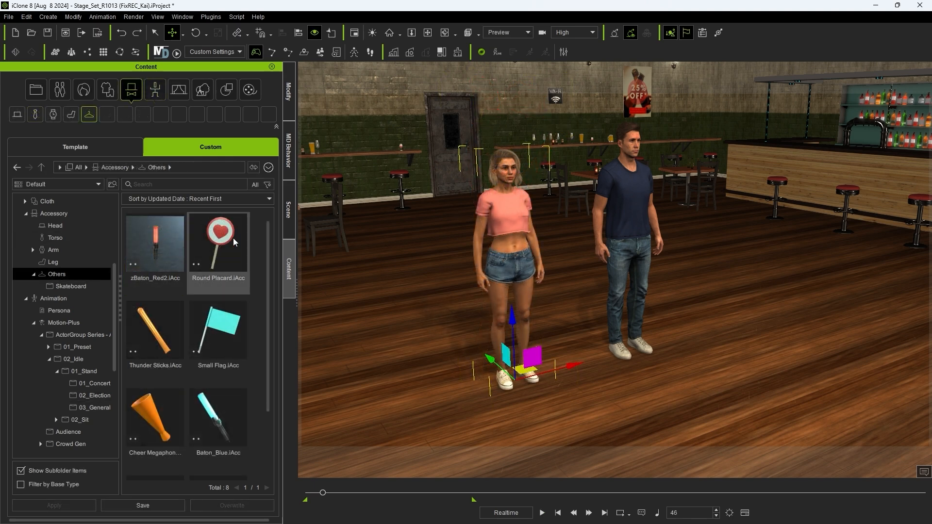
{"action": "right_click", "coordinate": [217, 243]}
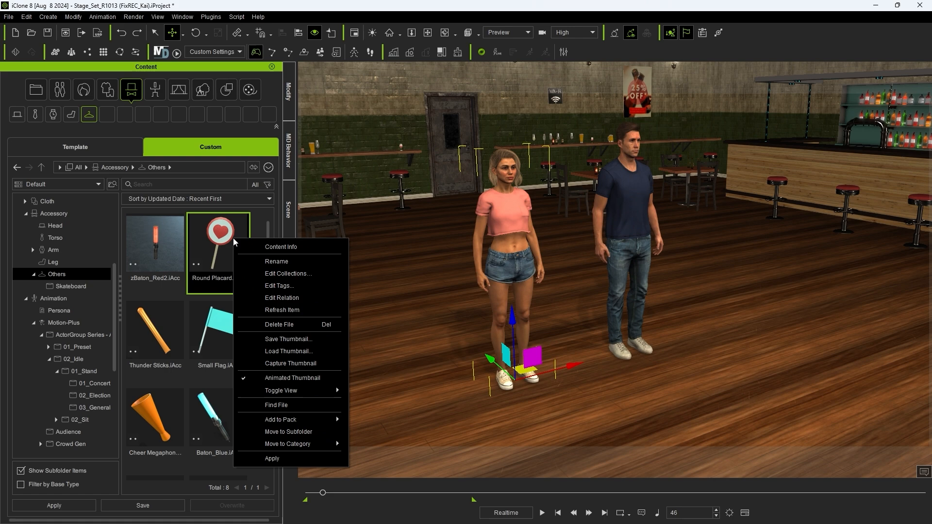
{"action": "left_click", "coordinate": [280, 247]}
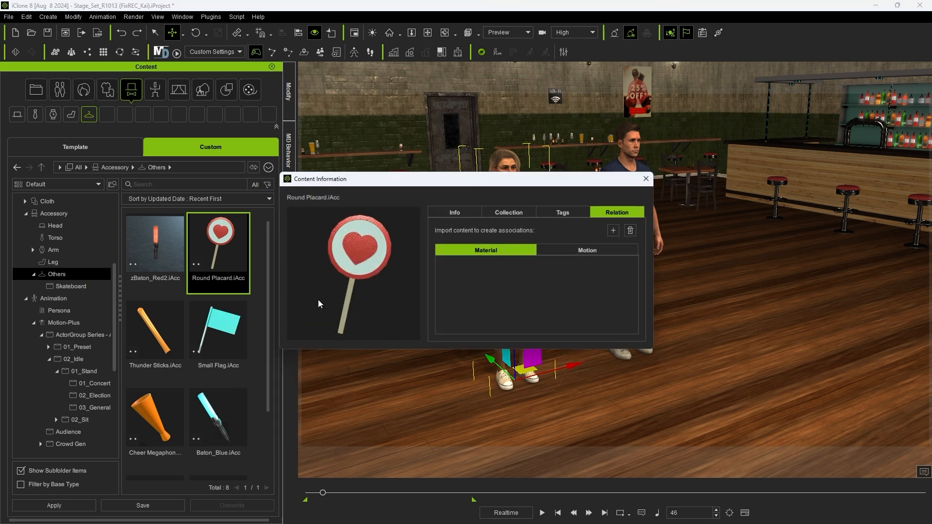
{"action": "mouse_move", "coordinate": [581, 335]}
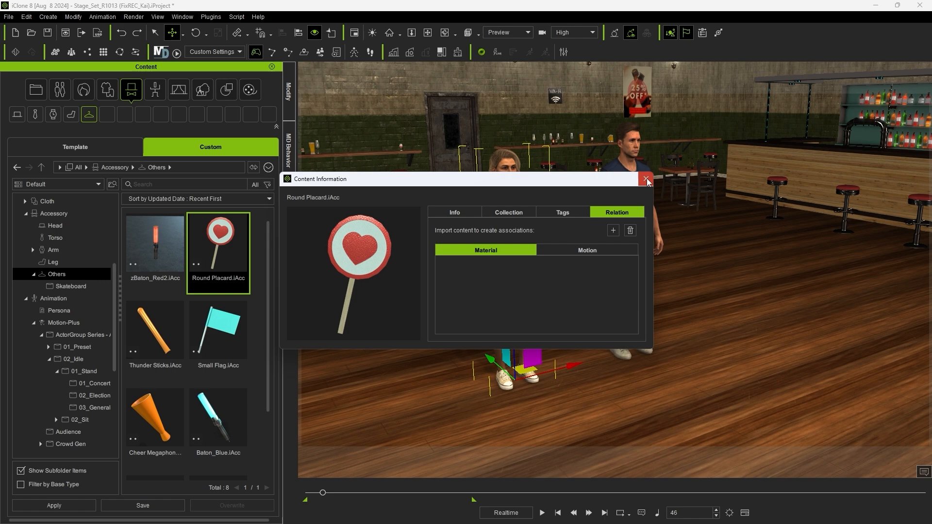
{"action": "left_click", "coordinate": [646, 179]}
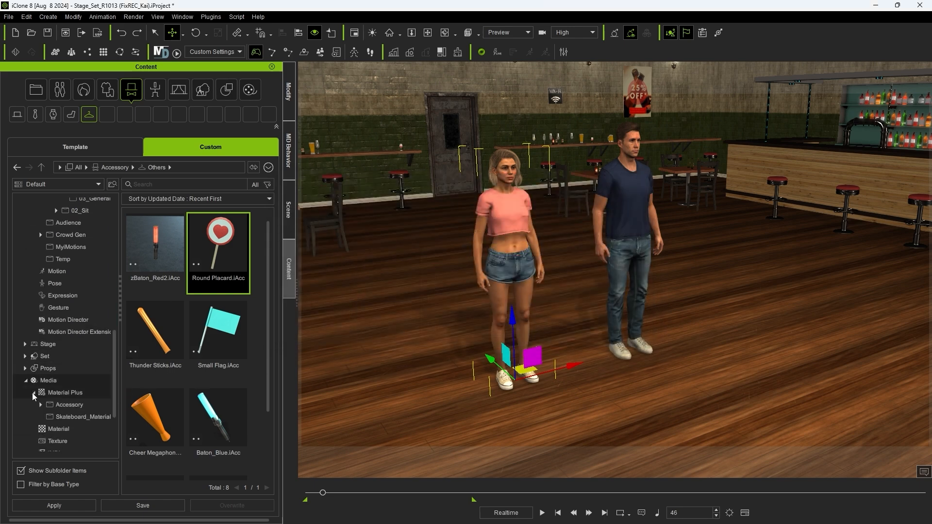
{"action": "left_click", "coordinate": [68, 404]}
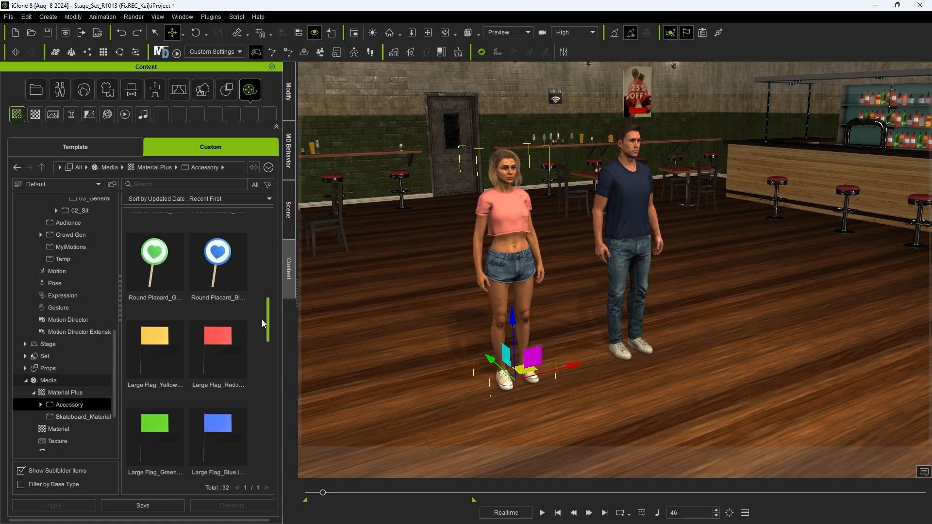
{"action": "right_click", "coordinate": [154, 261]}
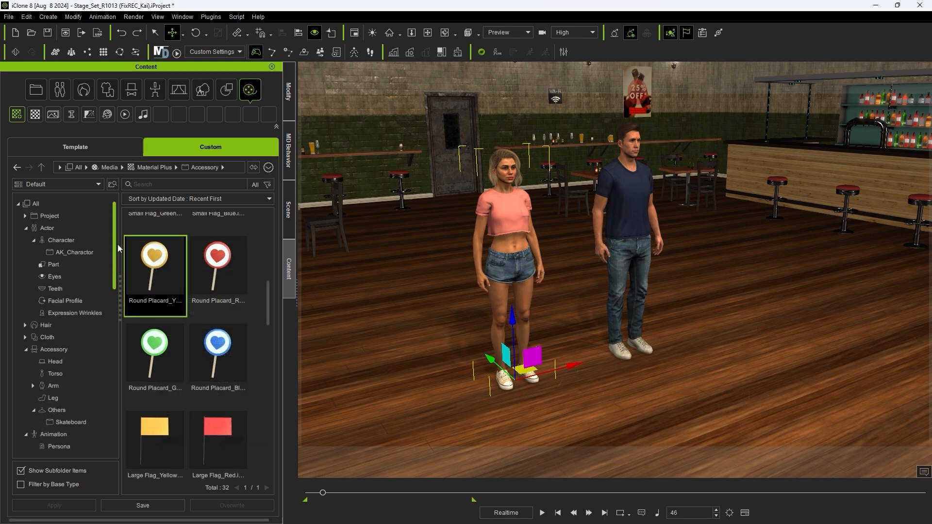
Step: Link the Blue, Green and Yellow placard .iMtlPlus files as relations of the Round Placard
{"action": "right_click", "coordinate": [218, 243]}
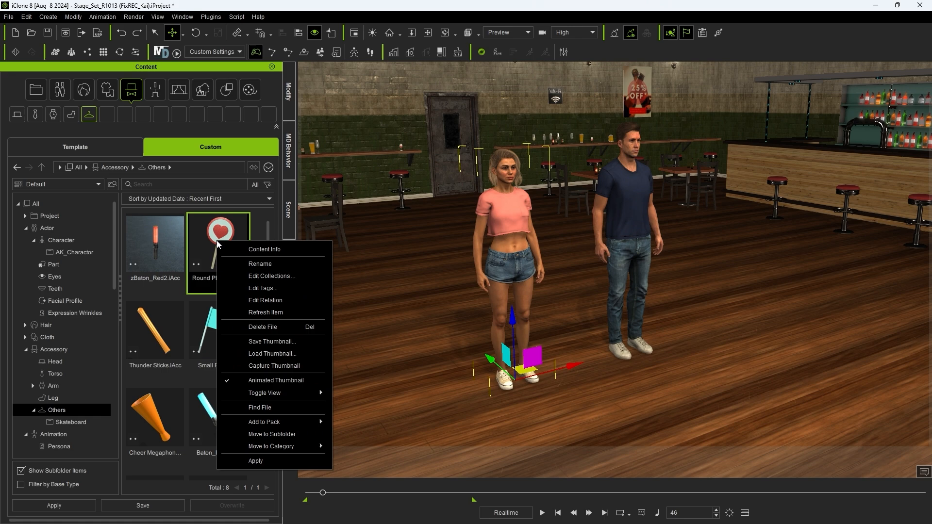
{"action": "left_click", "coordinate": [264, 249]}
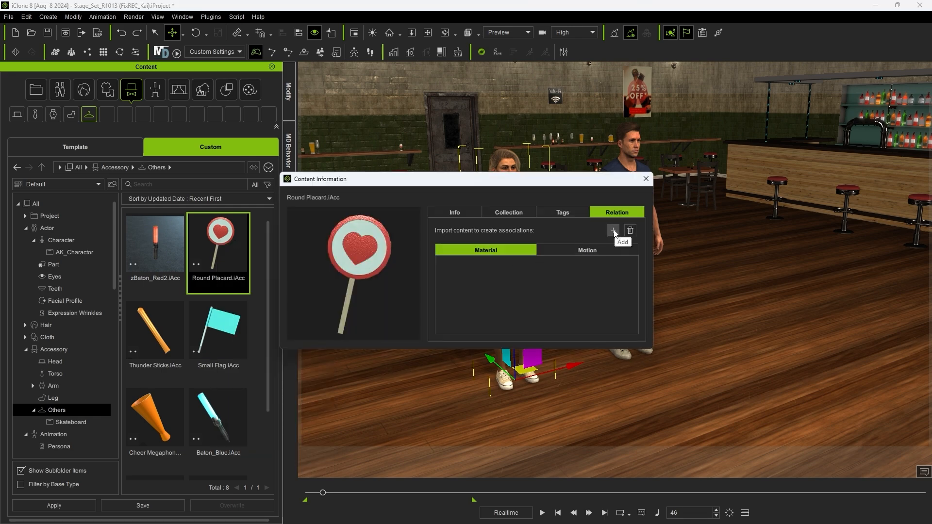
{"action": "left_click", "coordinate": [612, 230]}
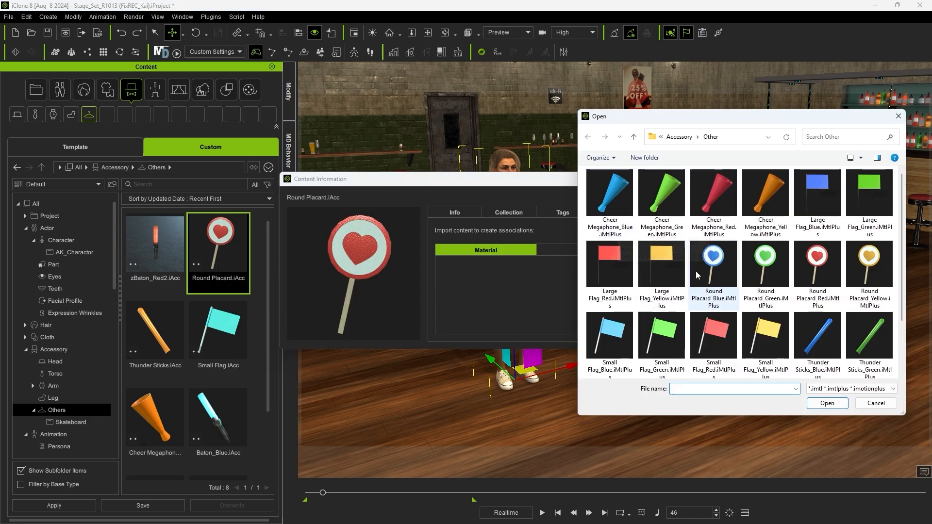
{"action": "left_click", "coordinate": [765, 265]}
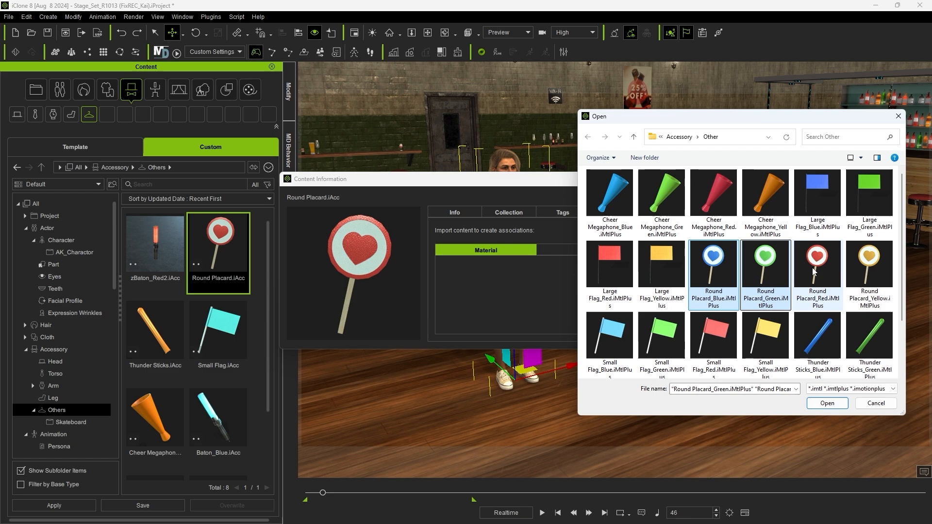
{"action": "left_click", "coordinate": [827, 403]}
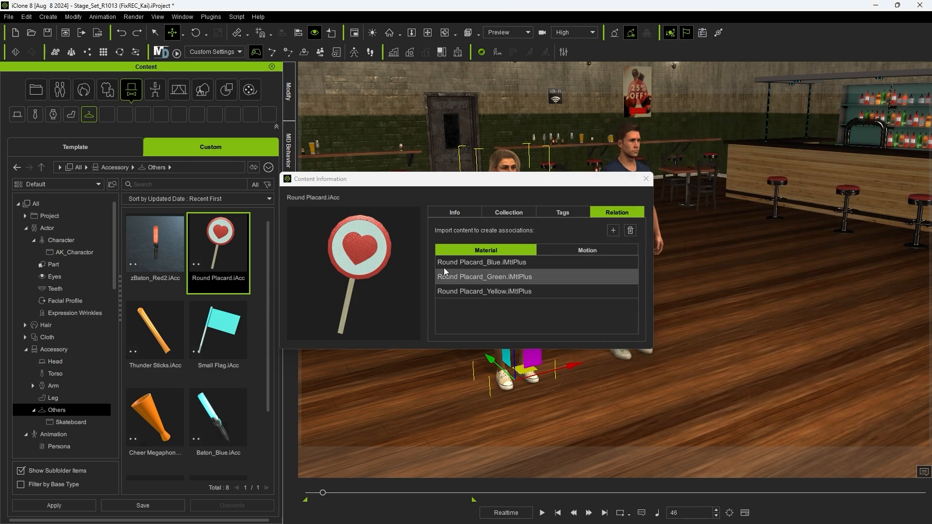
{"action": "left_click", "coordinate": [646, 178]}
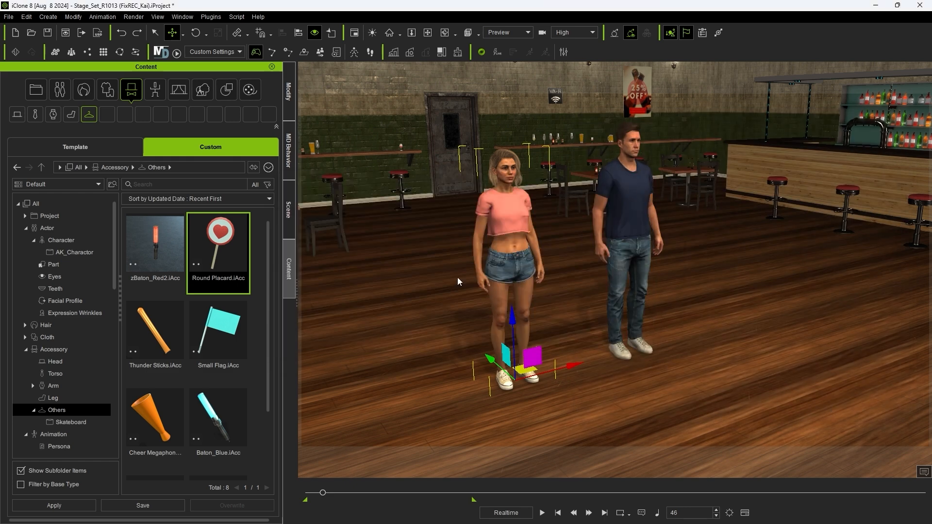
Step: Reapply the Election Stand motion to the woman from the motion library
{"action": "left_click", "coordinate": [154, 90]}
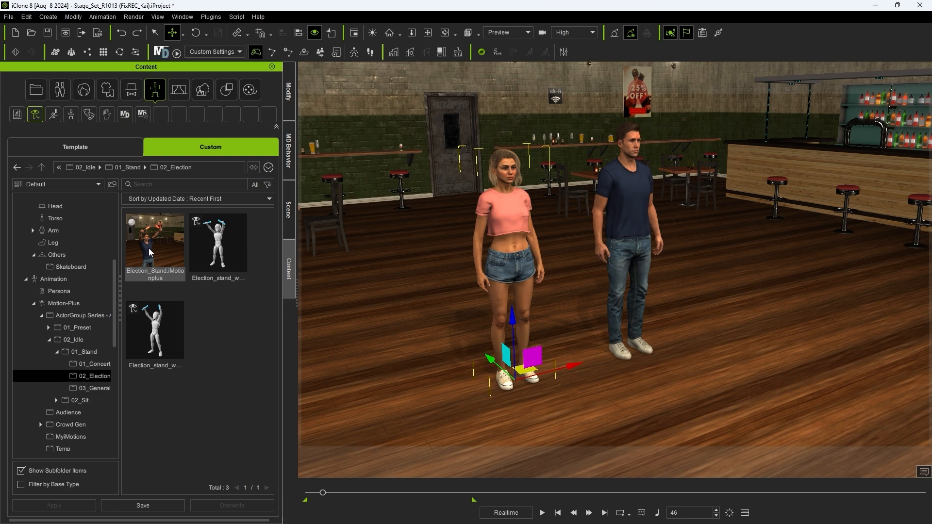
{"action": "double_click", "coordinate": [156, 243]}
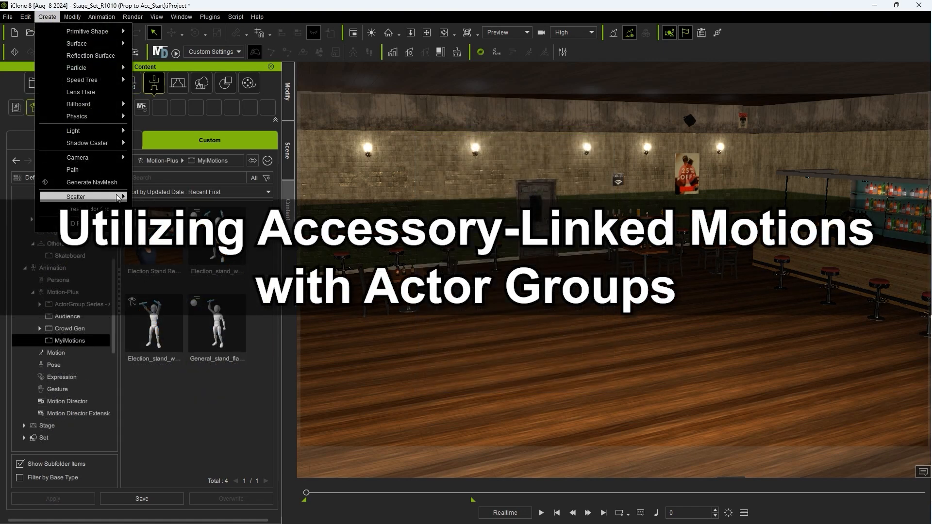
{"action": "mouse_move", "coordinate": [86, 213]}
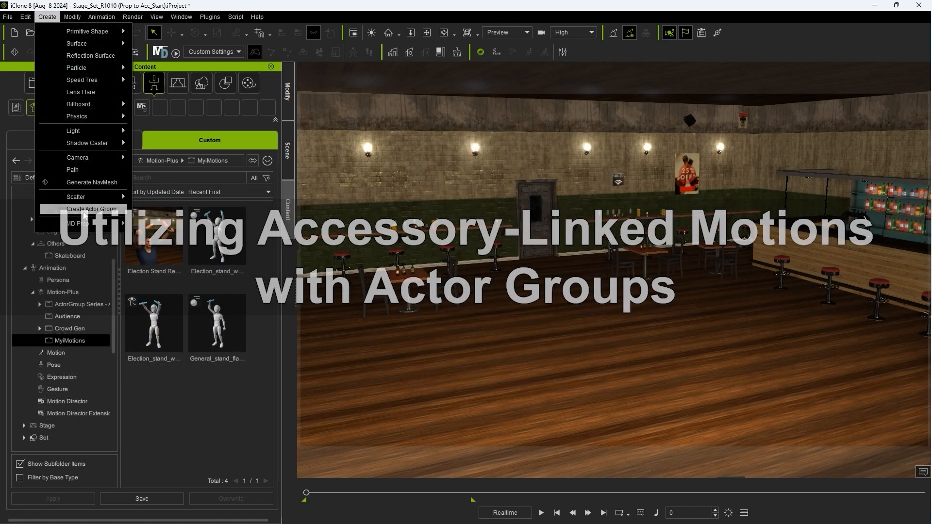
Step: Tag the pooled actors Adult/Teen and add the four MyMotions election clips to the Motion Pool
{"action": "left_click", "coordinate": [91, 209]}
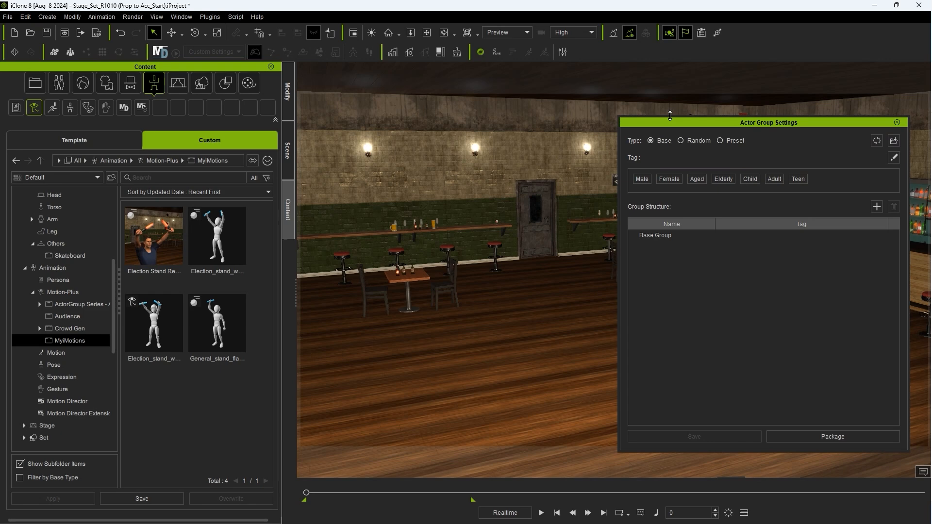
{"action": "left_click", "coordinate": [680, 139]}
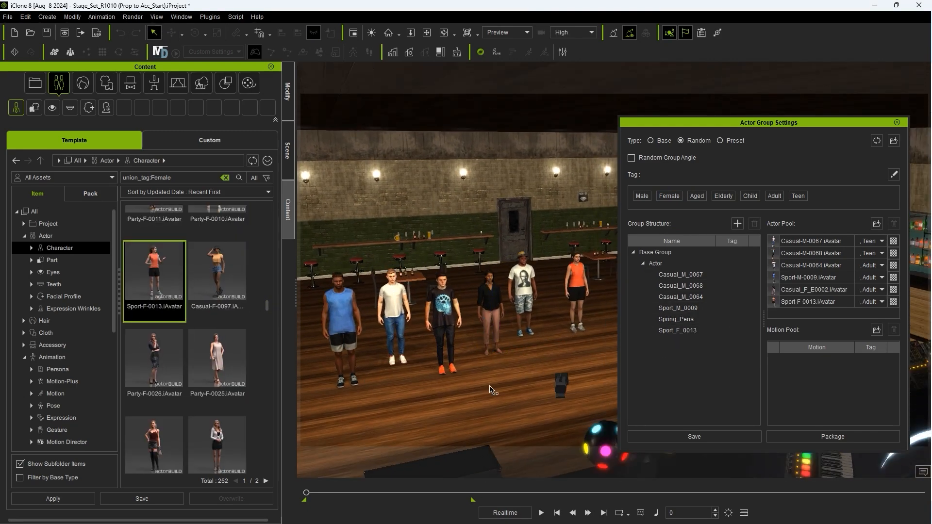
{"action": "left_click", "coordinate": [773, 196]}
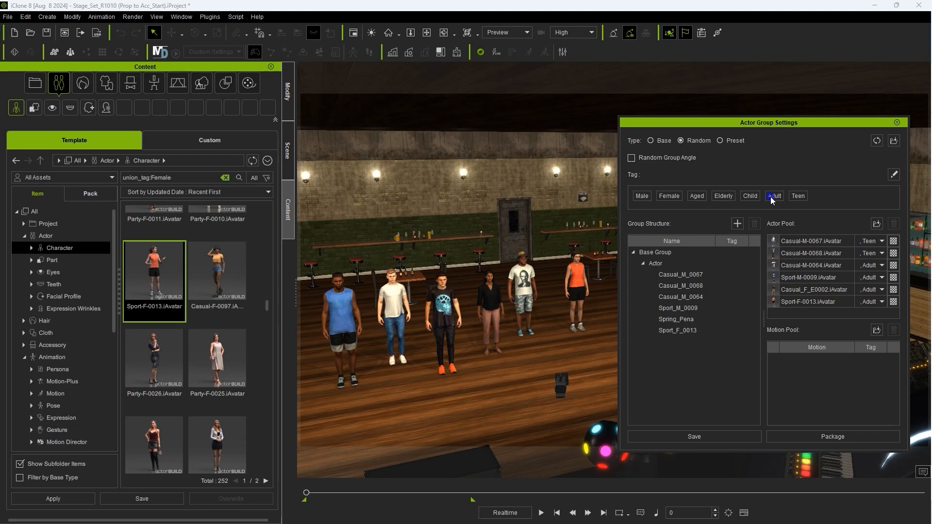
{"action": "left_click", "coordinate": [774, 196]}
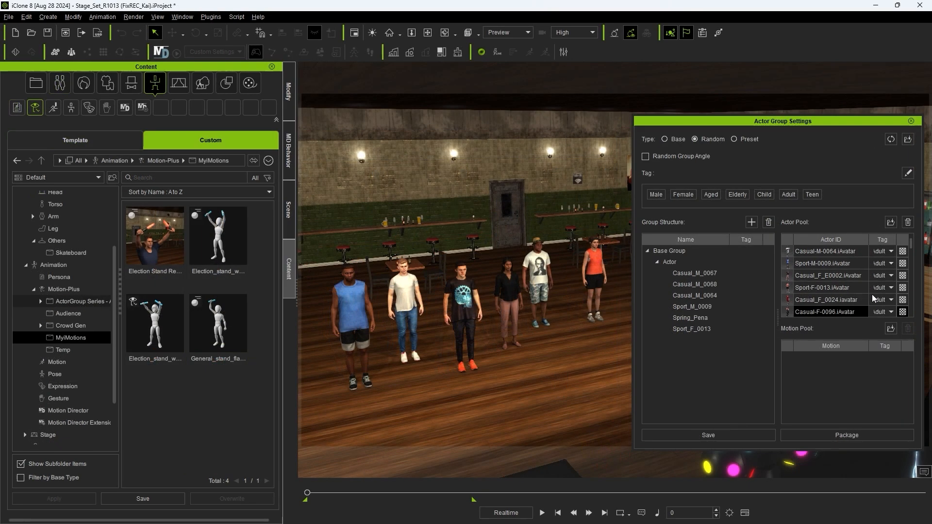
{"action": "left_click", "coordinate": [217, 322]}
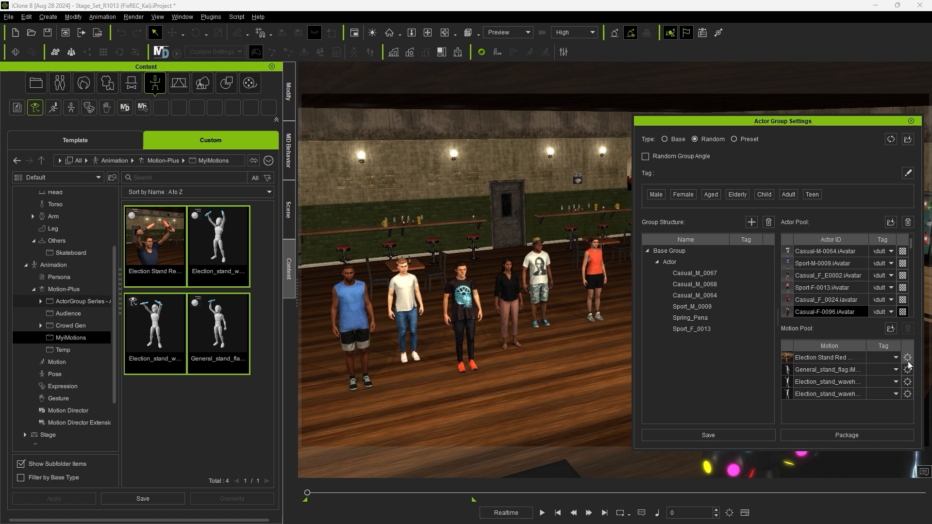
Step: Put the Small Flag in grouping 1 of the Election Stand Red Baton pairing
{"action": "left_click", "coordinate": [907, 357]}
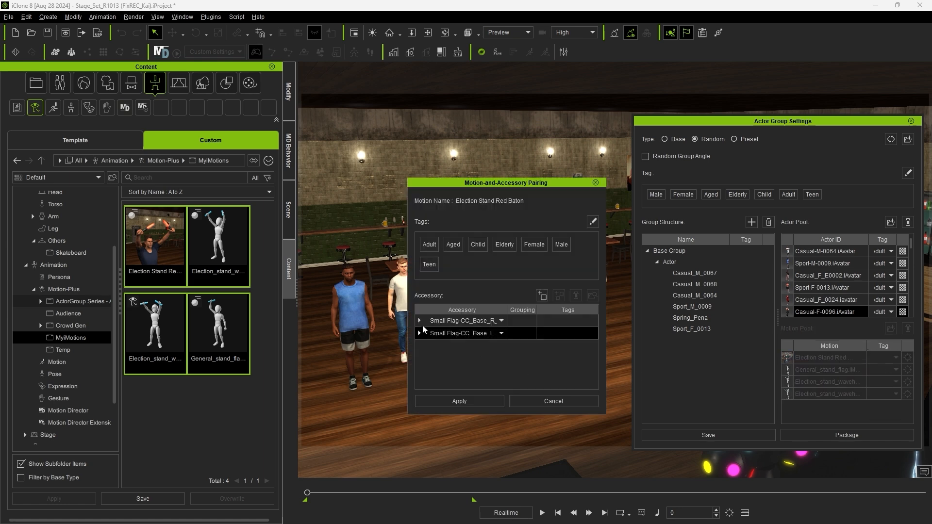
{"action": "left_click", "coordinate": [419, 320]}
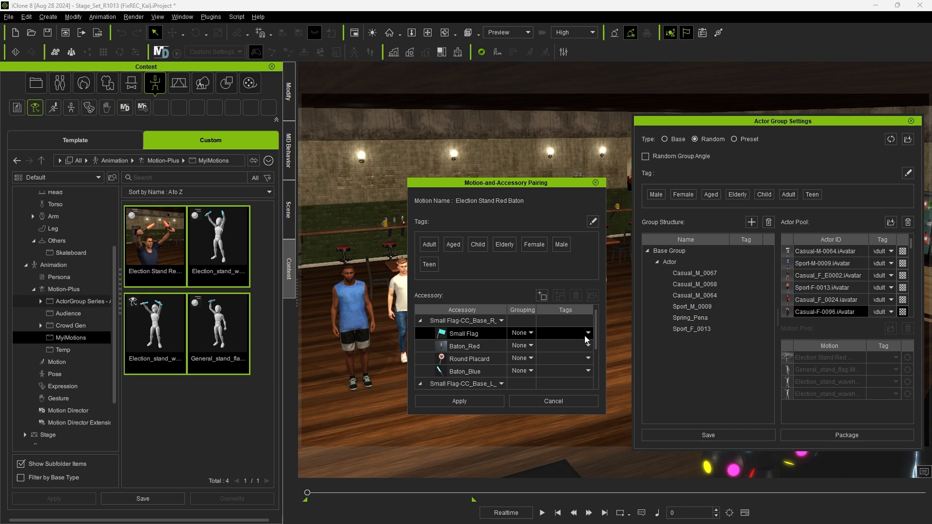
{"action": "scroll", "scroll_direction": "down", "scroll_amount": 3}
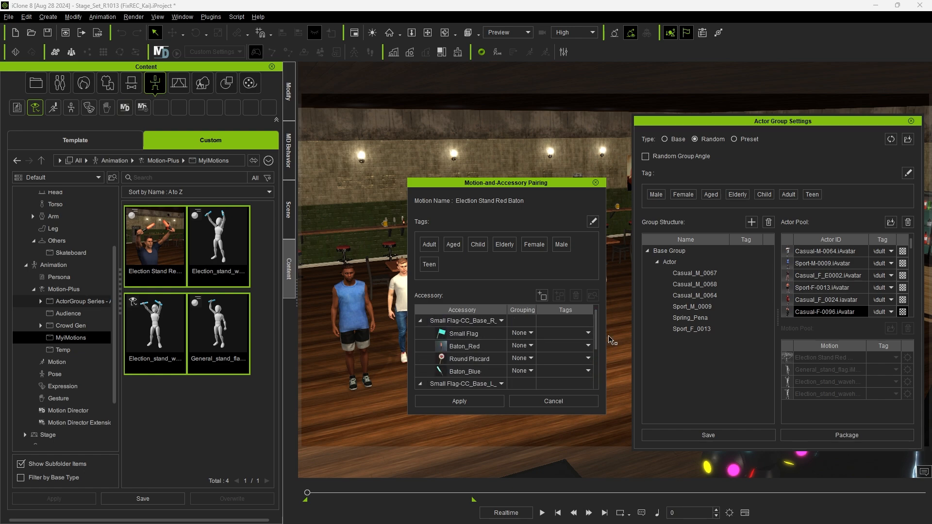
{"action": "left_click", "coordinate": [522, 320]}
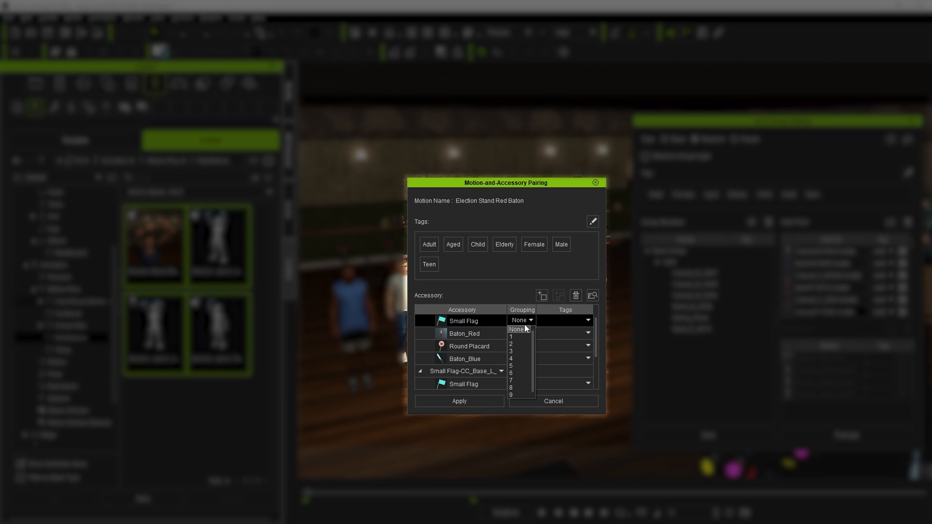
{"action": "left_click", "coordinate": [510, 336]}
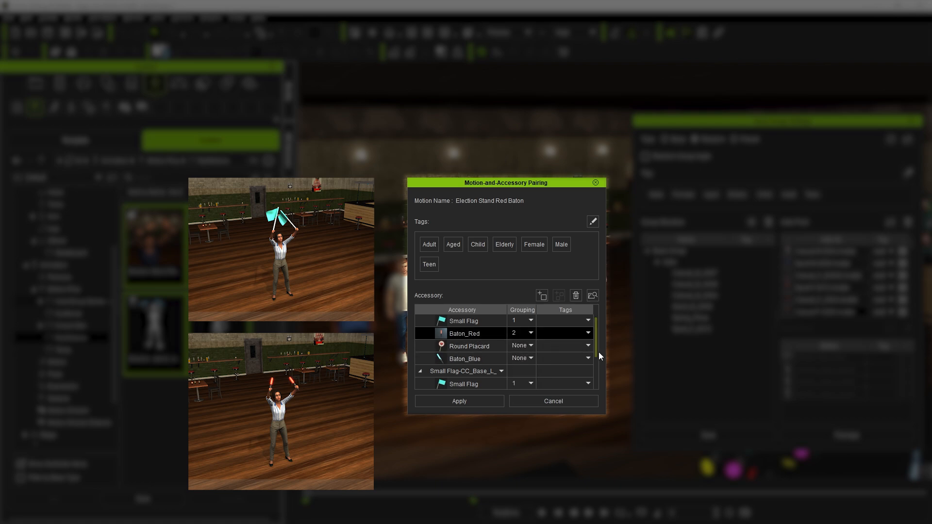
Step: Set Round Placard to grouping 3 with its tags alongside the batons' groupings, and apply the pairing
{"action": "left_click", "coordinate": [520, 346]}
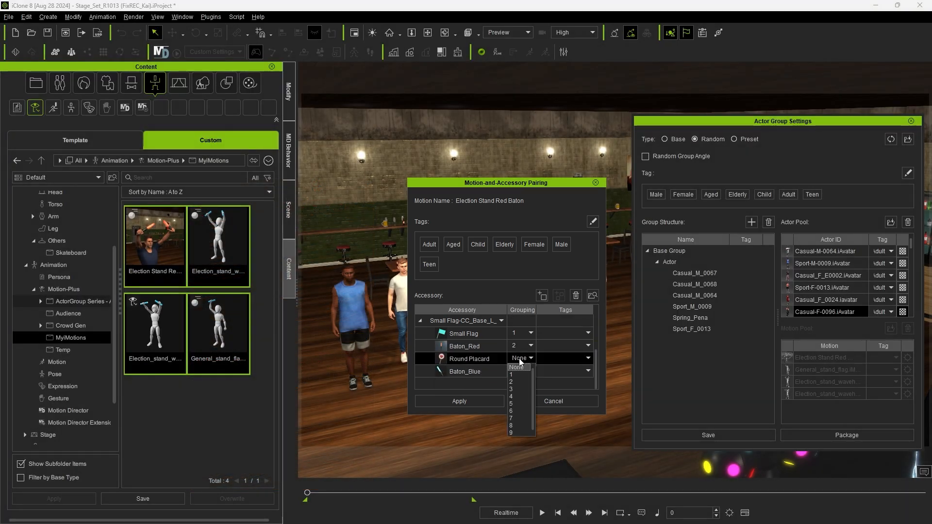
{"action": "left_click", "coordinate": [517, 388]}
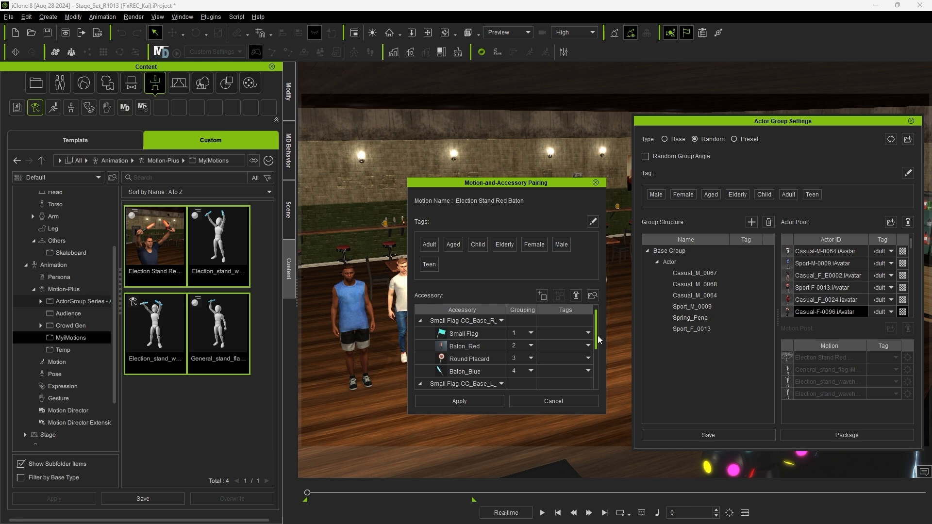
{"action": "left_click", "coordinate": [587, 332]}
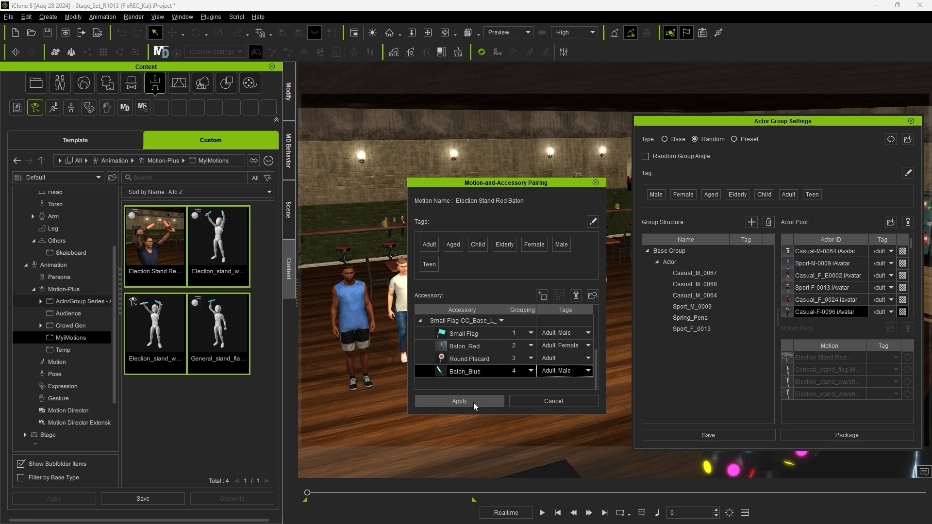
{"action": "left_click", "coordinate": [459, 401]}
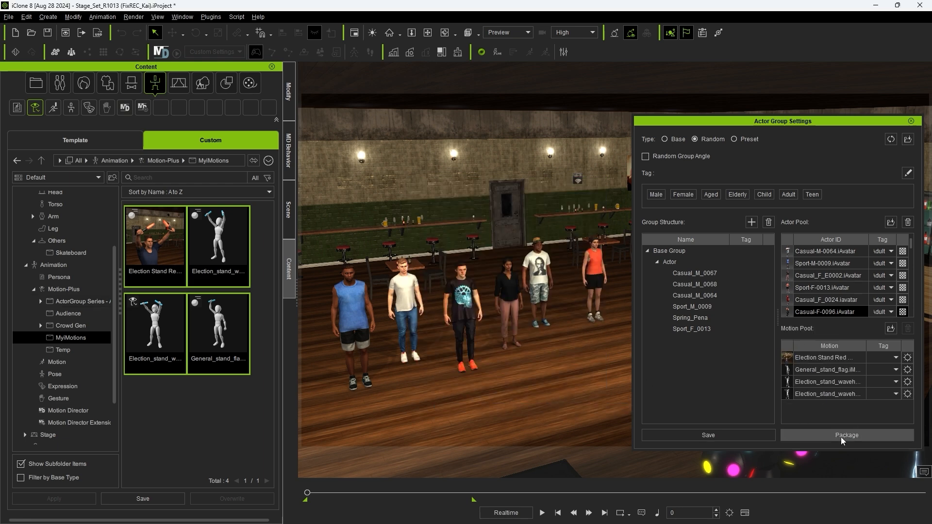
{"action": "mouse_move", "coordinate": [722, 440]}
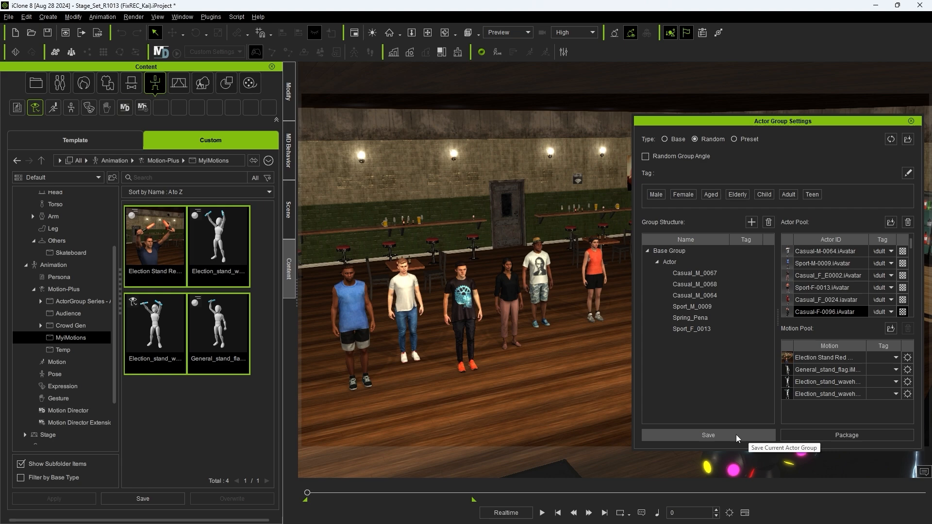
Step: Save the actor group to a file and randomize the crowd's accessory materials
{"action": "left_click", "coordinate": [709, 435]}
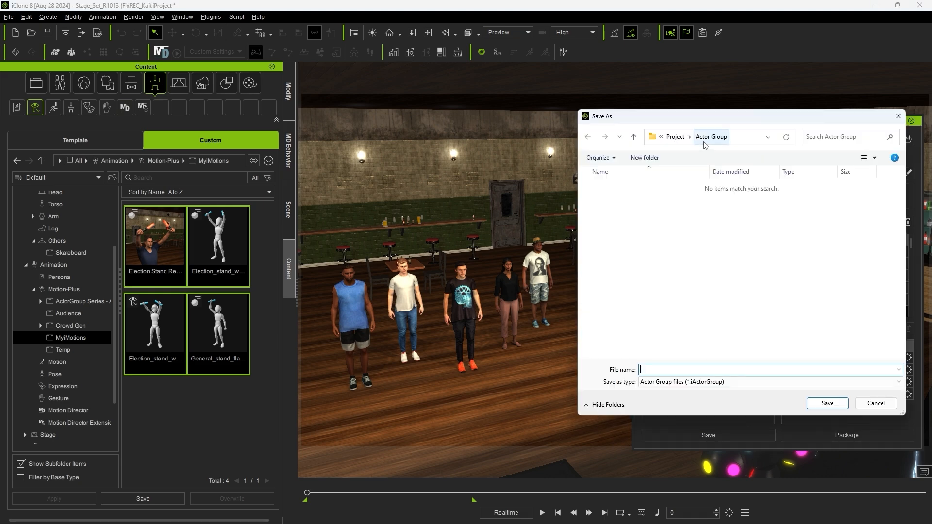
{"action": "left_click", "coordinate": [827, 403]}
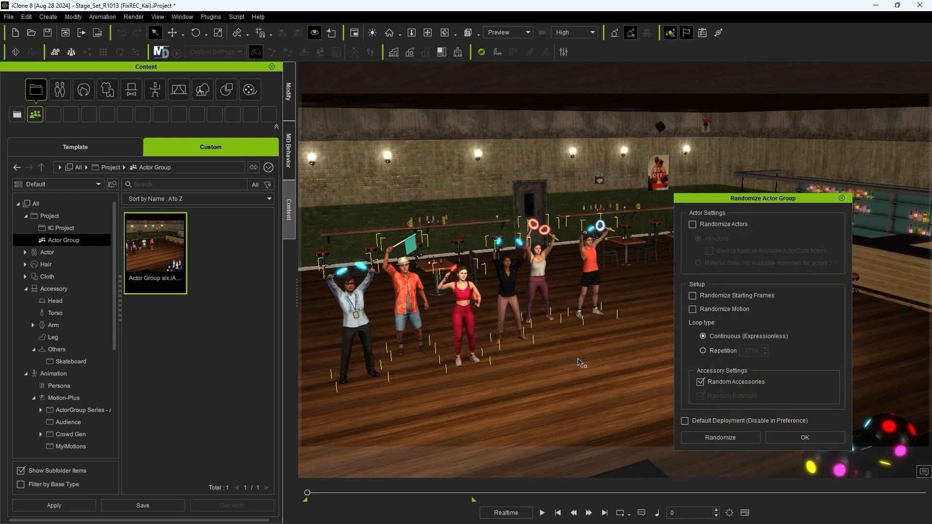
{"action": "mouse_move", "coordinate": [693, 405]}
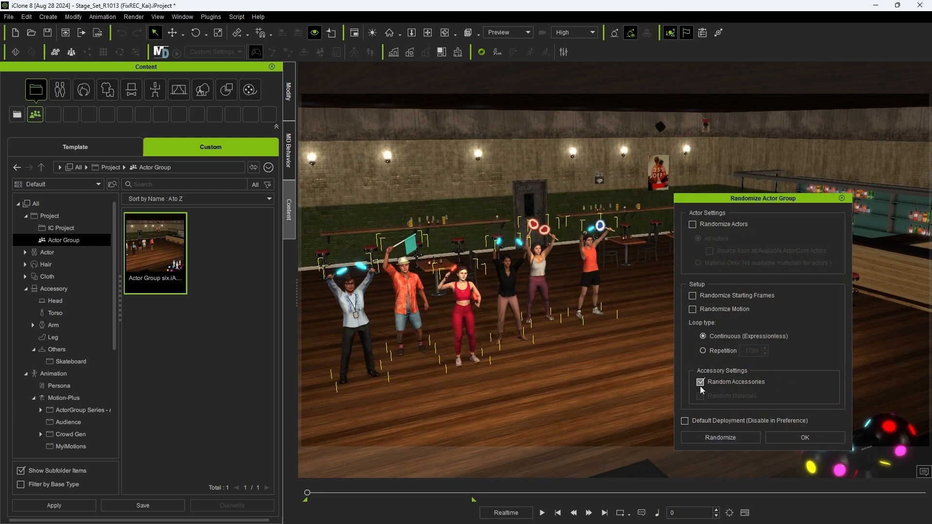
{"action": "left_click", "coordinate": [700, 396]}
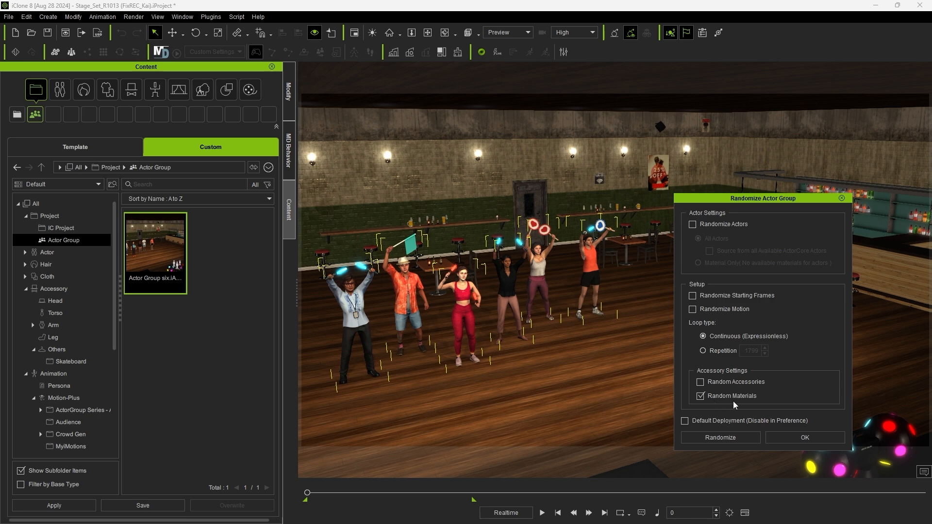
{"action": "mouse_move", "coordinate": [415, 314]}
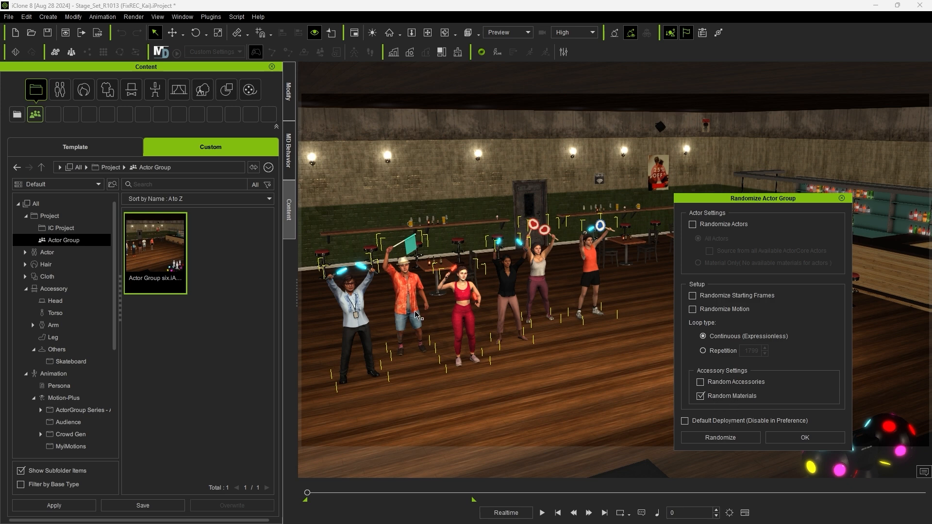
{"action": "left_click", "coordinate": [720, 436]}
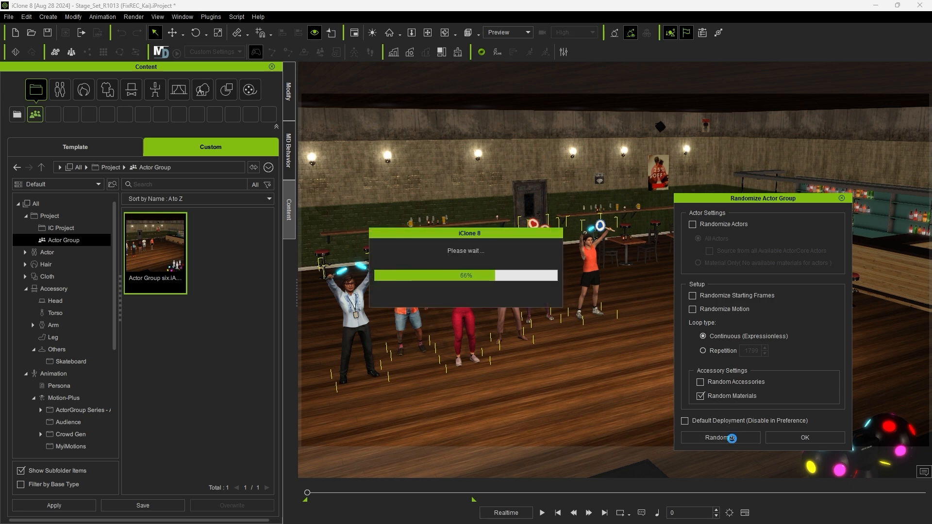
{"action": "left_click", "coordinate": [720, 437]}
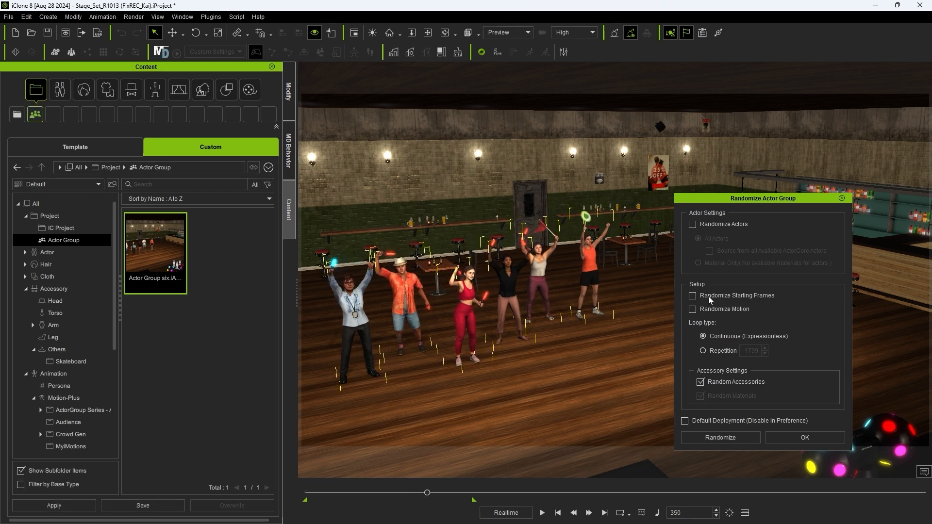
Step: Randomize the crowd's motions twice, then swap in random actors
{"action": "left_click", "coordinate": [691, 310]}
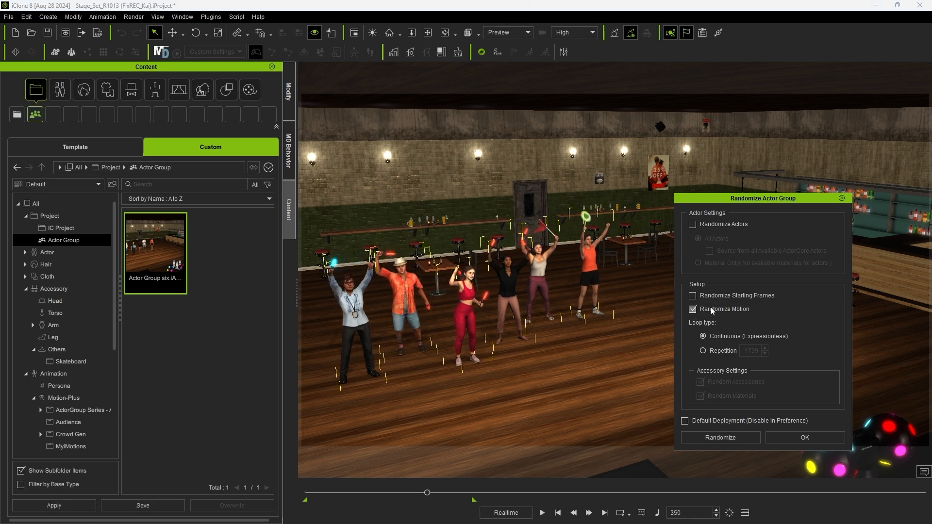
{"action": "left_click", "coordinate": [720, 437]}
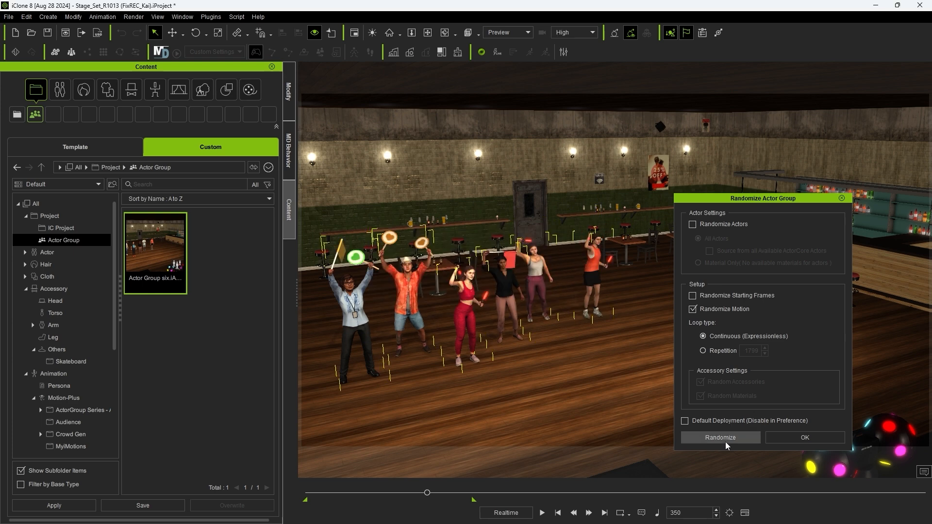
{"action": "left_click", "coordinate": [720, 437]}
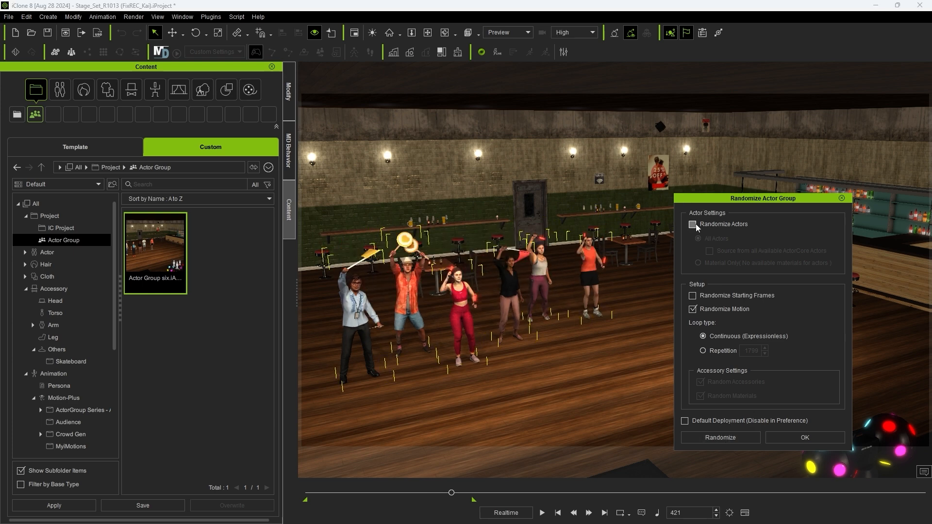
{"action": "left_click", "coordinate": [692, 224]}
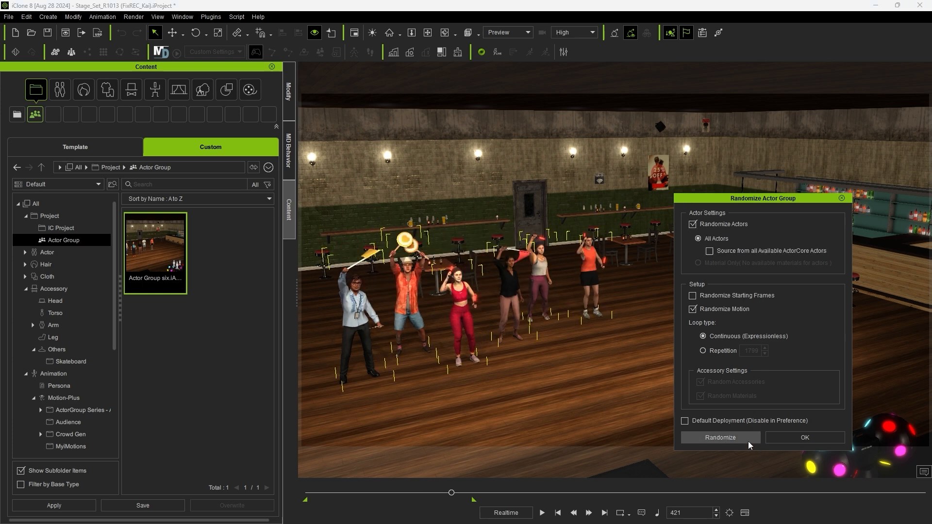
{"action": "left_click", "coordinate": [720, 437]}
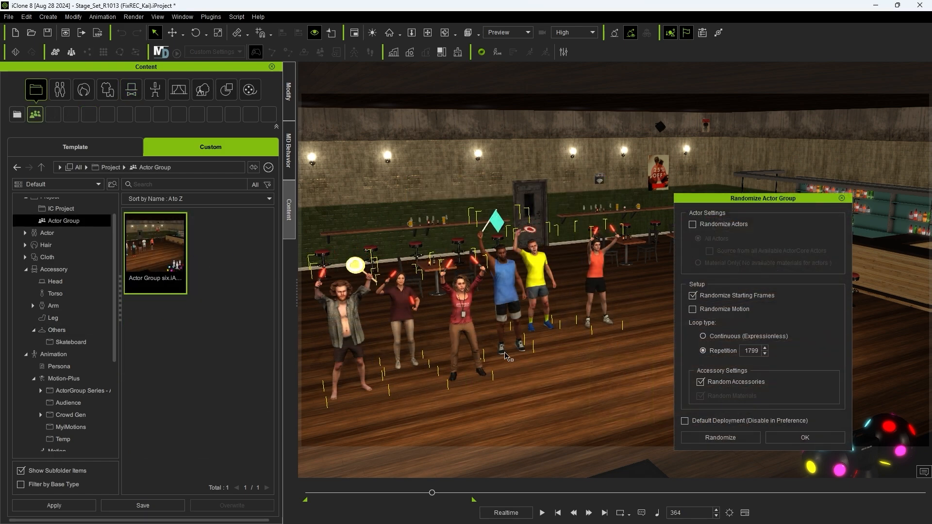
Step: Load the saved Actor Group six file and reshuffle the crowd's accessories
{"action": "left_click", "coordinate": [57, 17]}
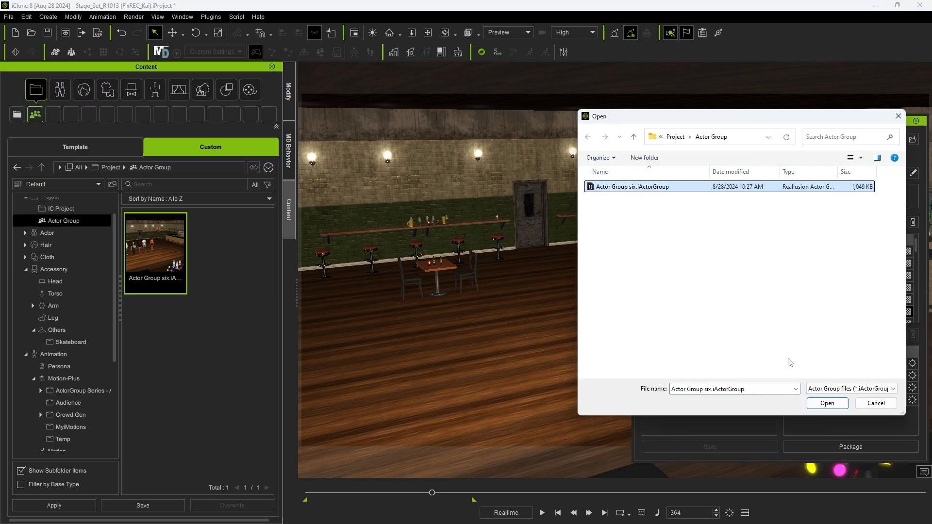
{"action": "left_click", "coordinate": [826, 402]}
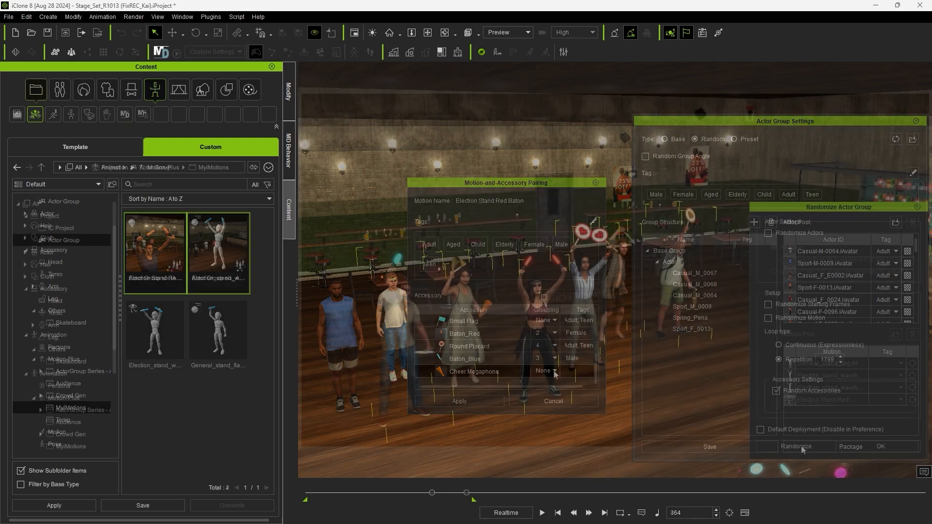
{"action": "left_click", "coordinate": [796, 447]}
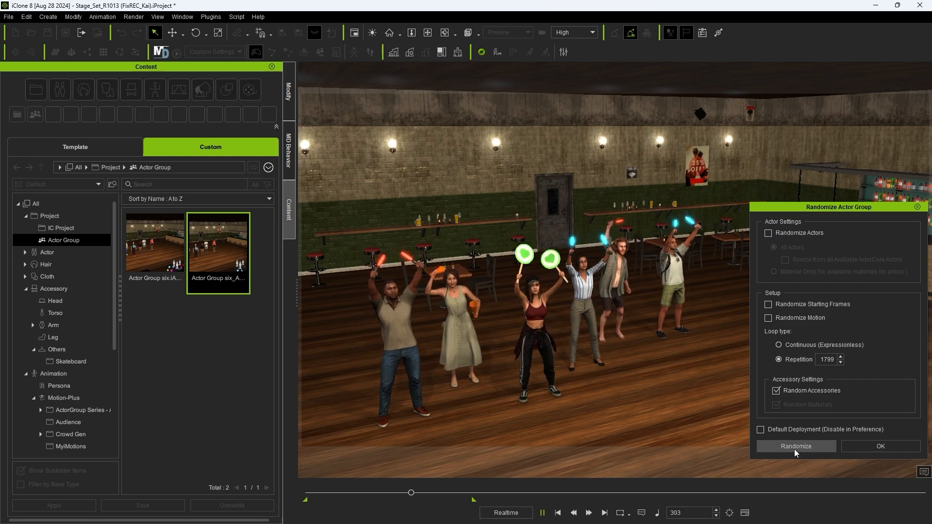
{"action": "left_click", "coordinate": [796, 445]}
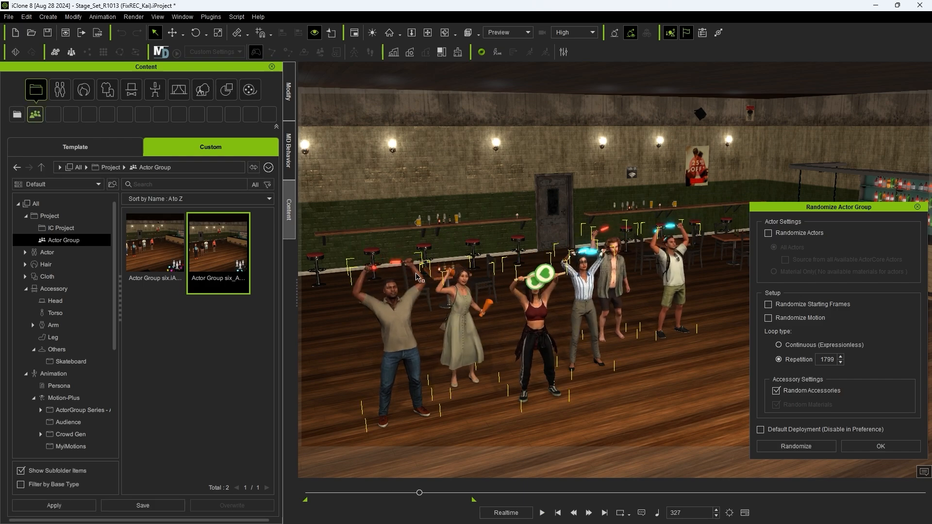